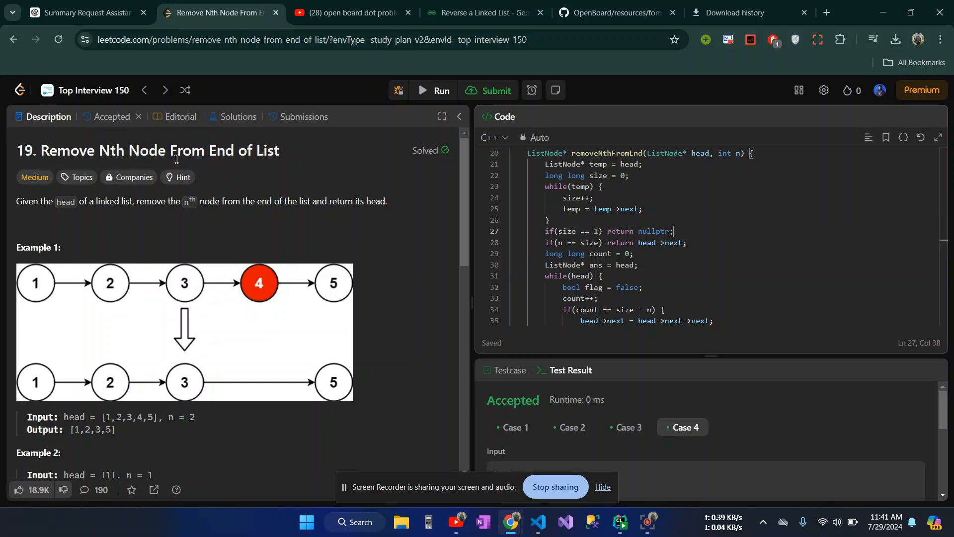
{"action": "mouse_move", "coordinate": [283, 195]}
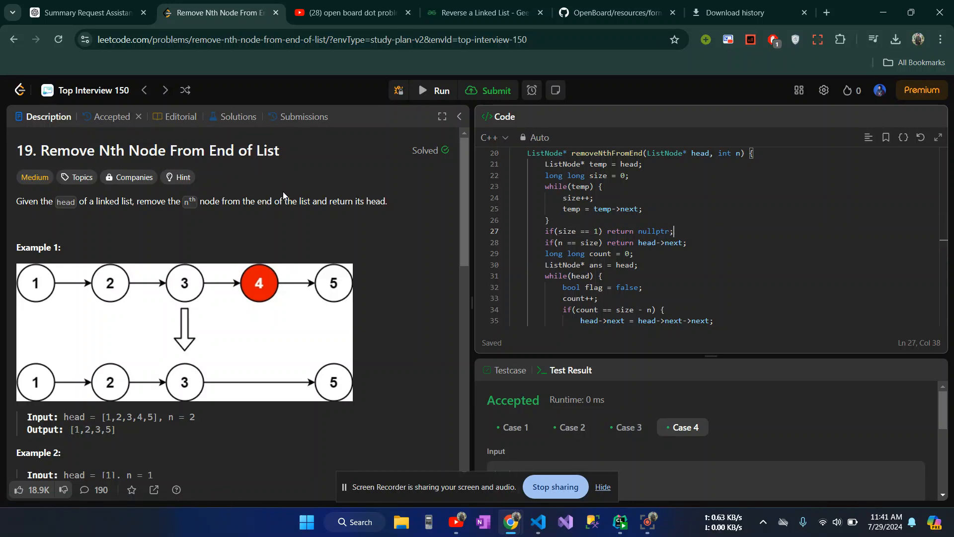
{"action": "mouse_move", "coordinate": [285, 255]}
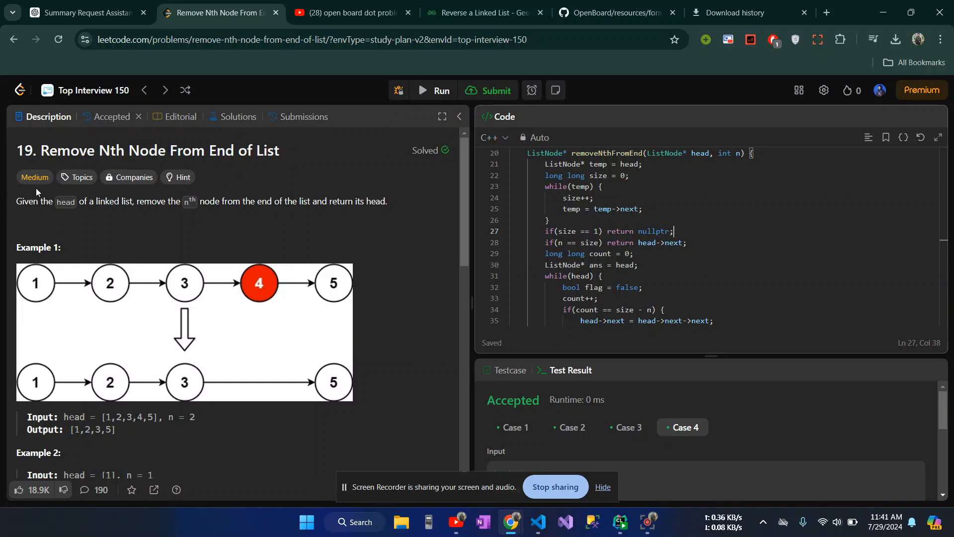
{"action": "mouse_move", "coordinate": [201, 226]}
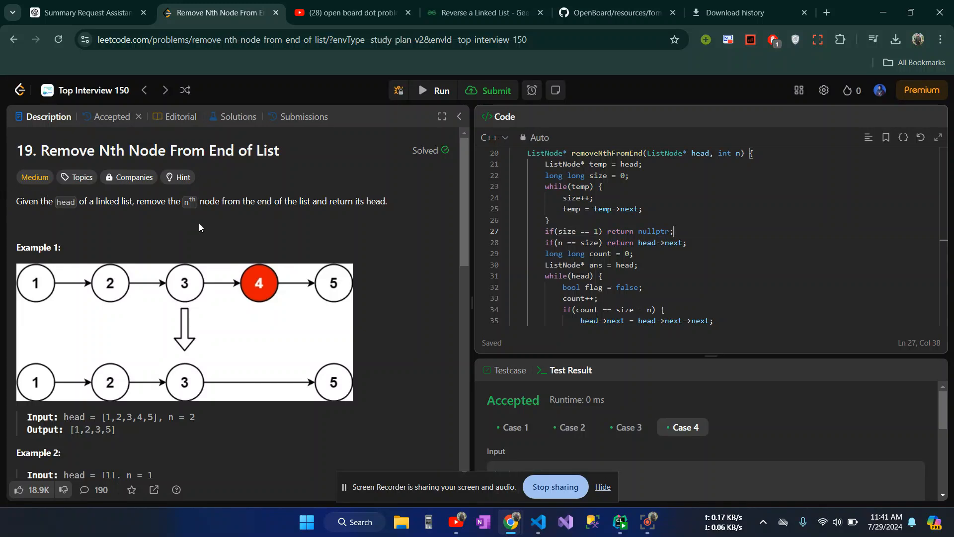
- Scroll through the solution code while walking through the early edge-case handling
{"action": "scroll", "scroll_direction": "down", "scroll_amount": 3}
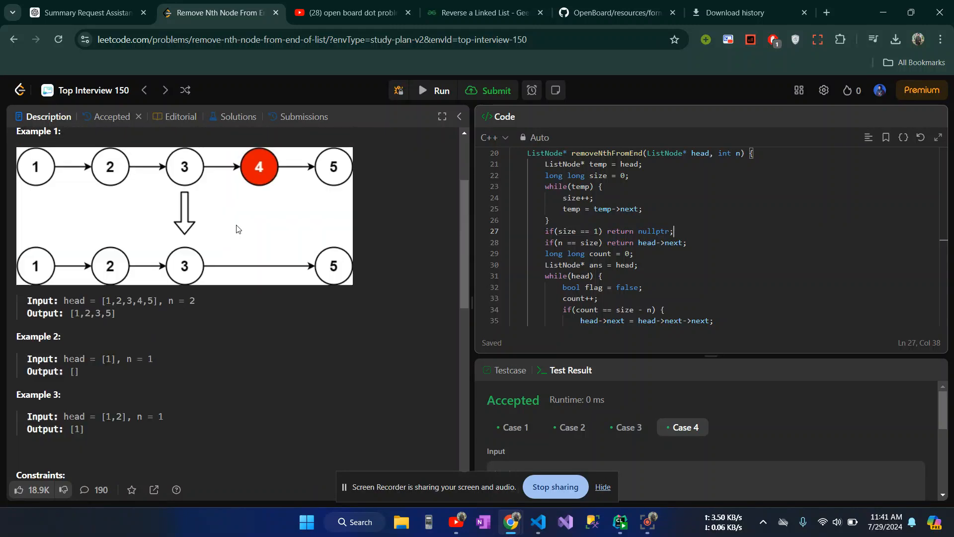
{"action": "scroll", "scroll_direction": "up", "scroll_amount": 3}
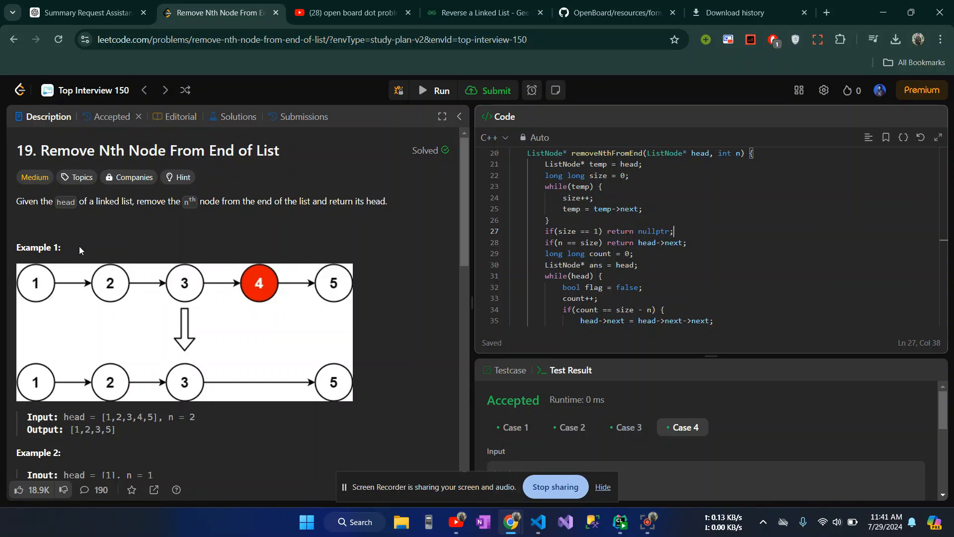
{"action": "mouse_move", "coordinate": [88, 256]}
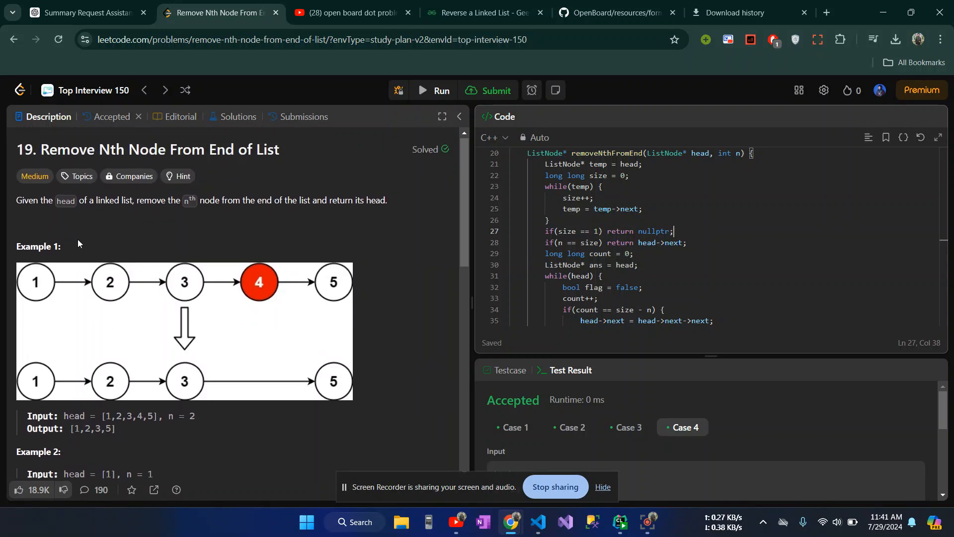
{"action": "scroll", "scroll_direction": "down", "scroll_amount": 3}
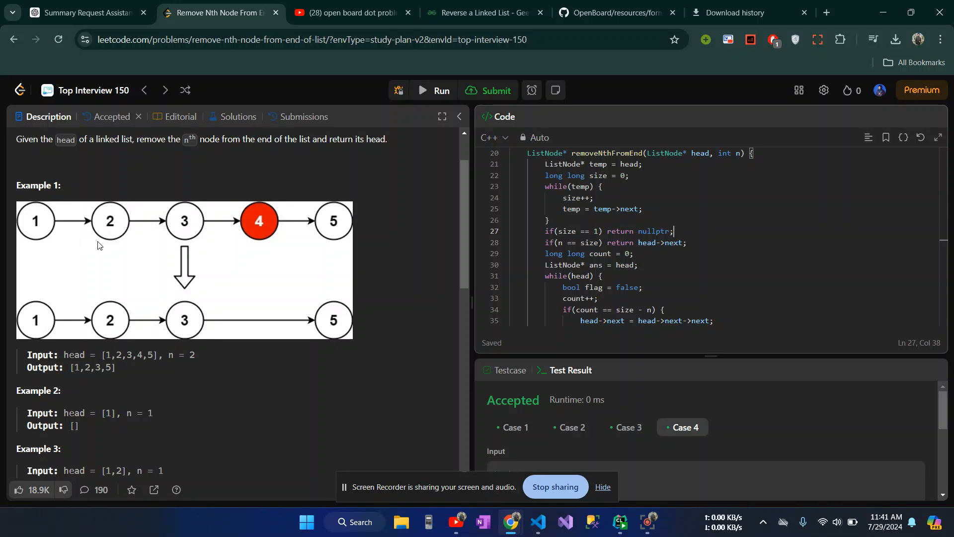
{"action": "mouse_move", "coordinate": [53, 230]}
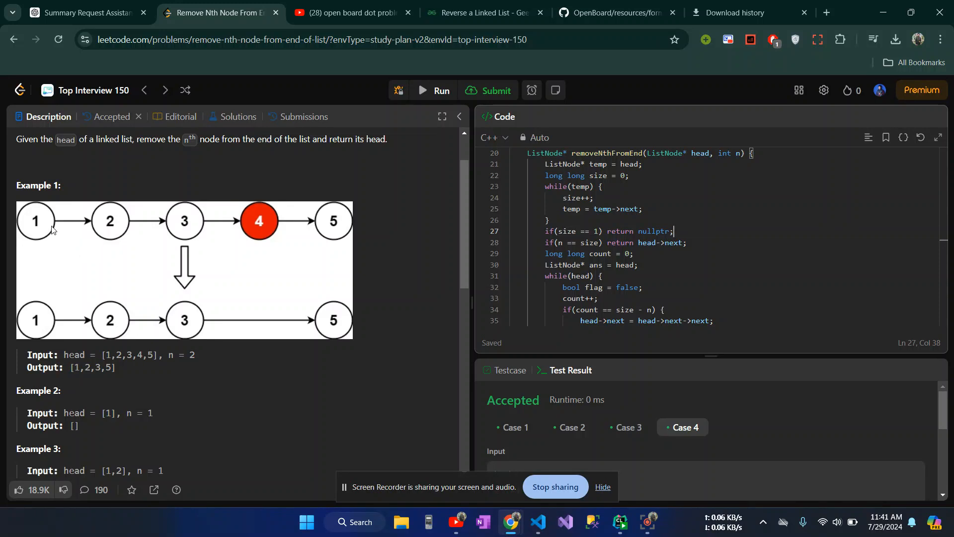
{"action": "mouse_move", "coordinate": [273, 235]}
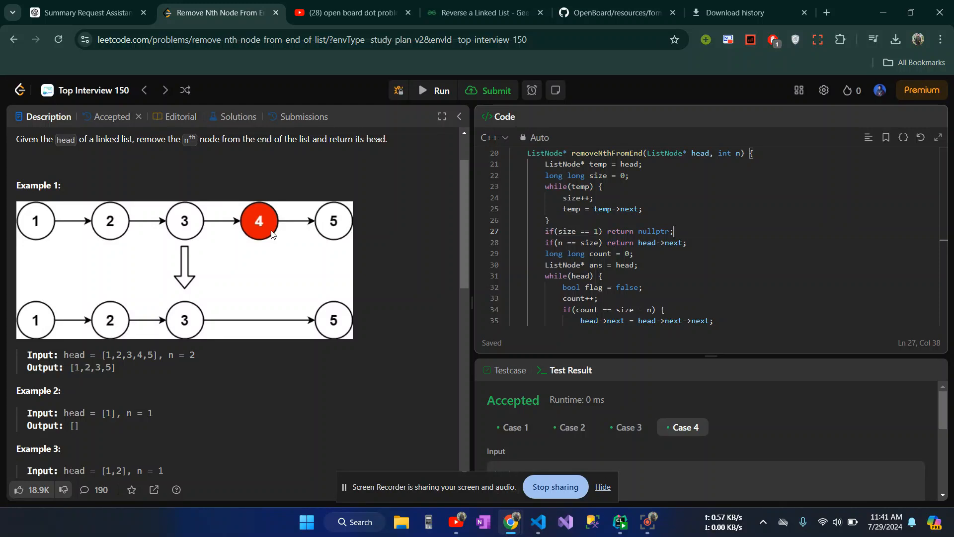
{"action": "scroll", "scroll_direction": "up", "scroll_amount": 3}
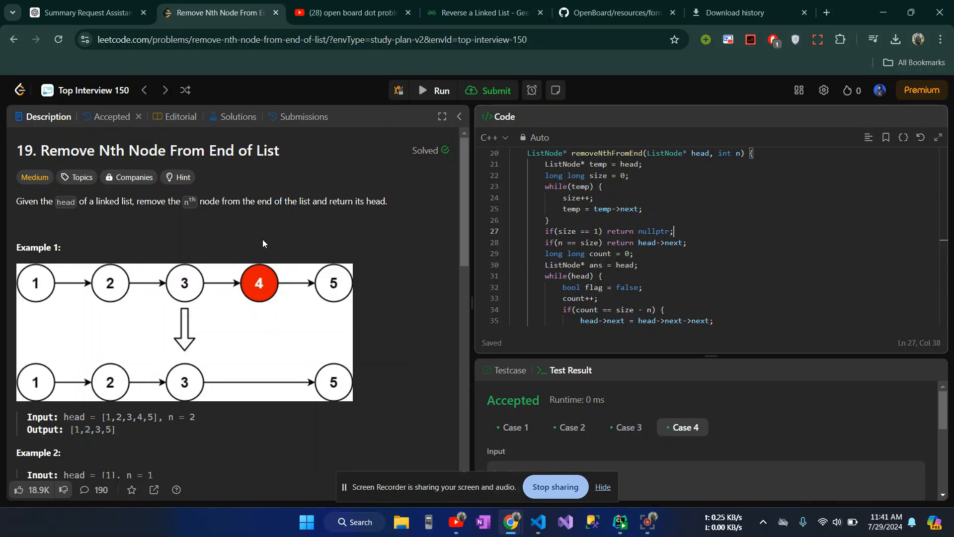
{"action": "mouse_move", "coordinate": [205, 228]}
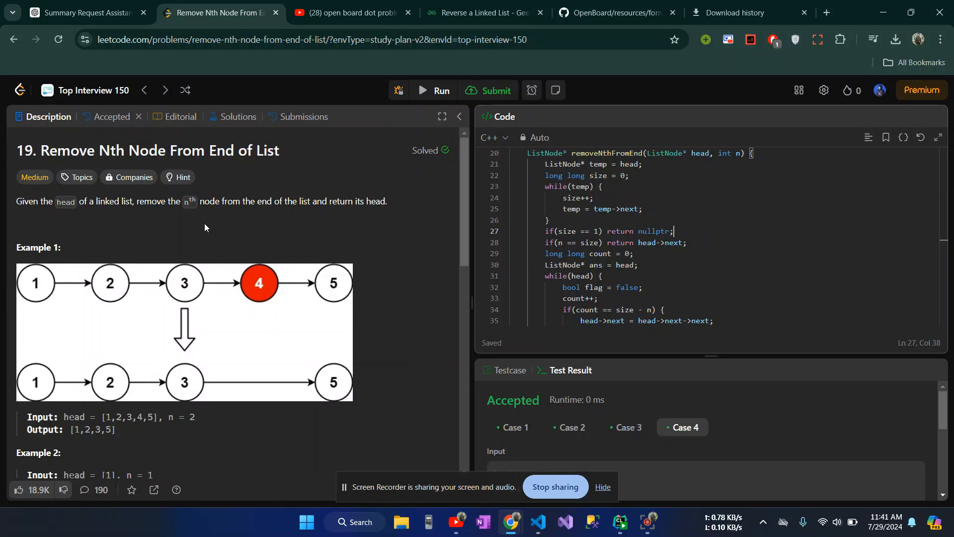
{"action": "scroll", "scroll_direction": "down", "scroll_amount": 3}
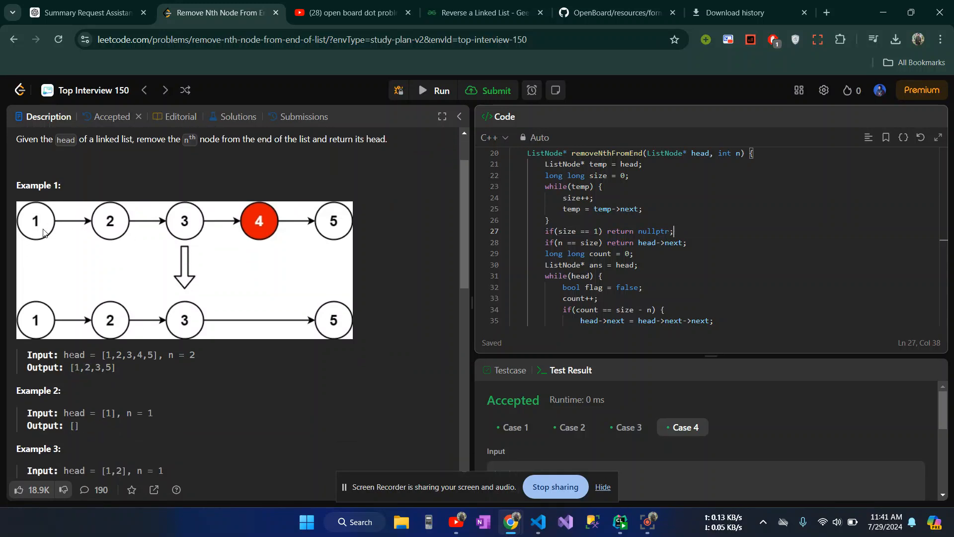
{"action": "mouse_move", "coordinate": [333, 233]}
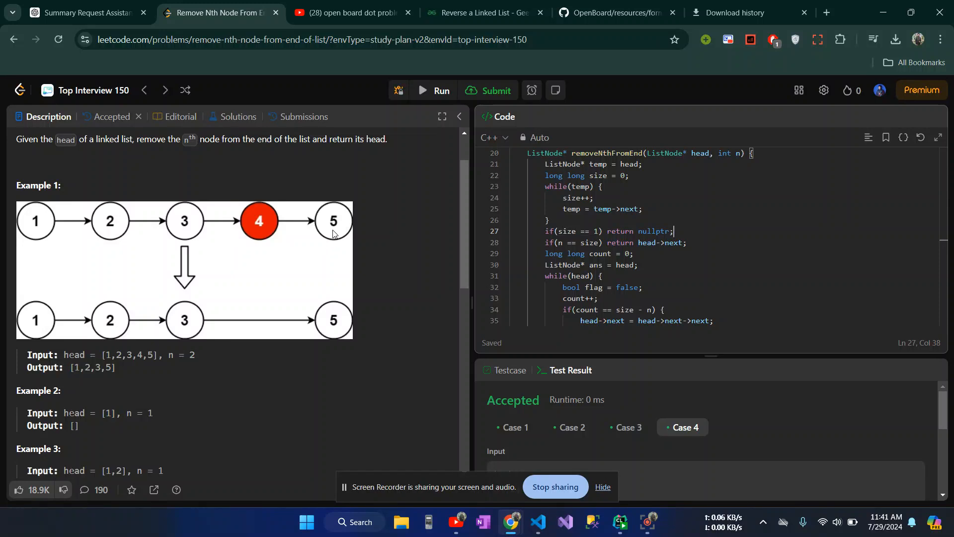
{"action": "mouse_move", "coordinate": [310, 183]}
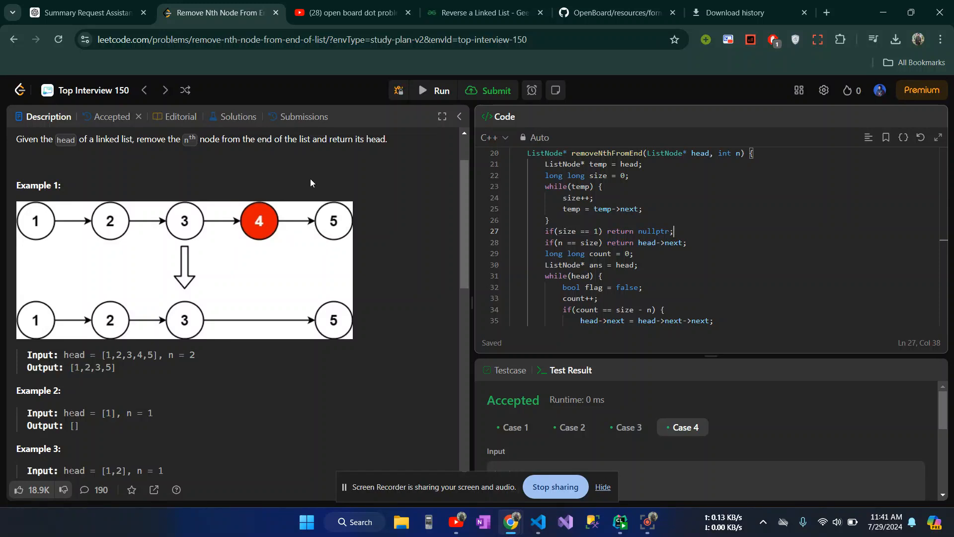
{"action": "mouse_move", "coordinate": [256, 221]}
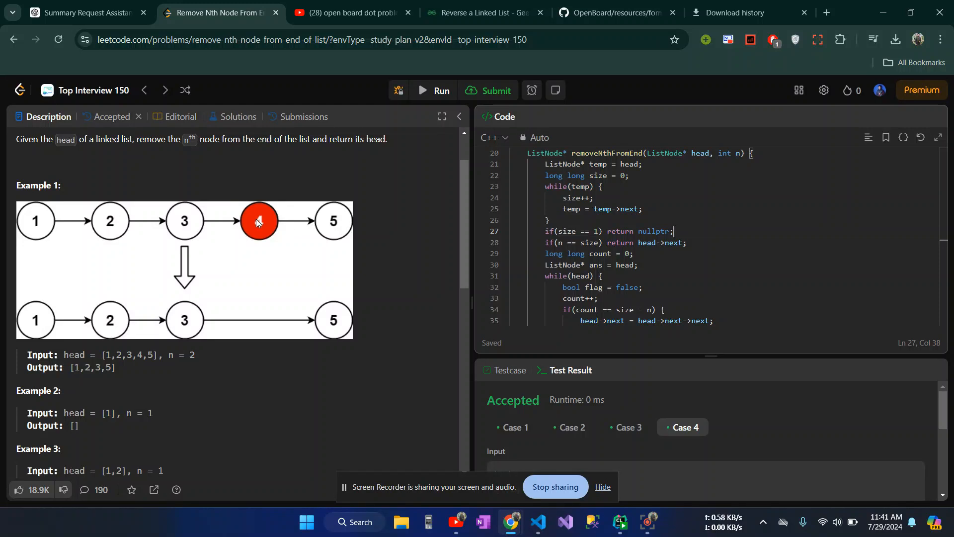
{"action": "mouse_move", "coordinate": [236, 224]}
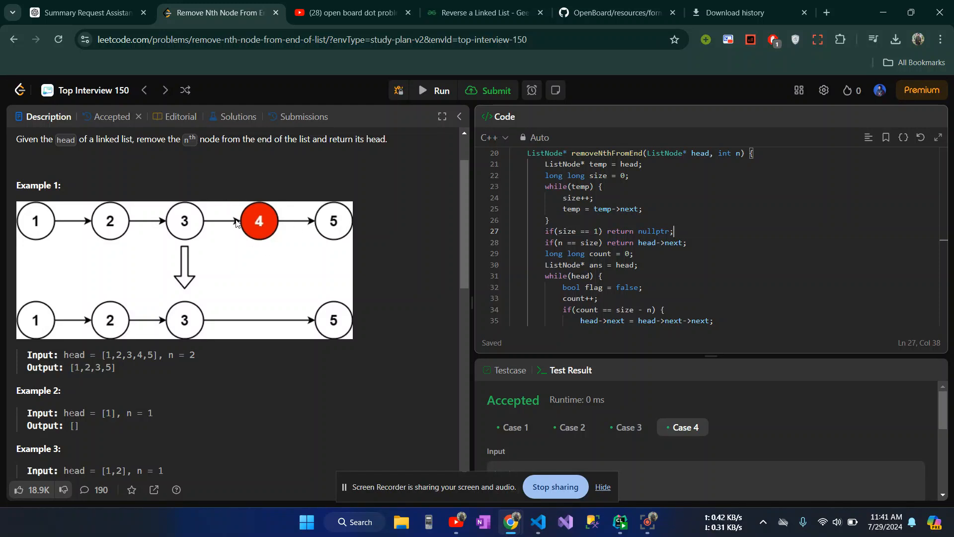
{"action": "mouse_move", "coordinate": [255, 206]}
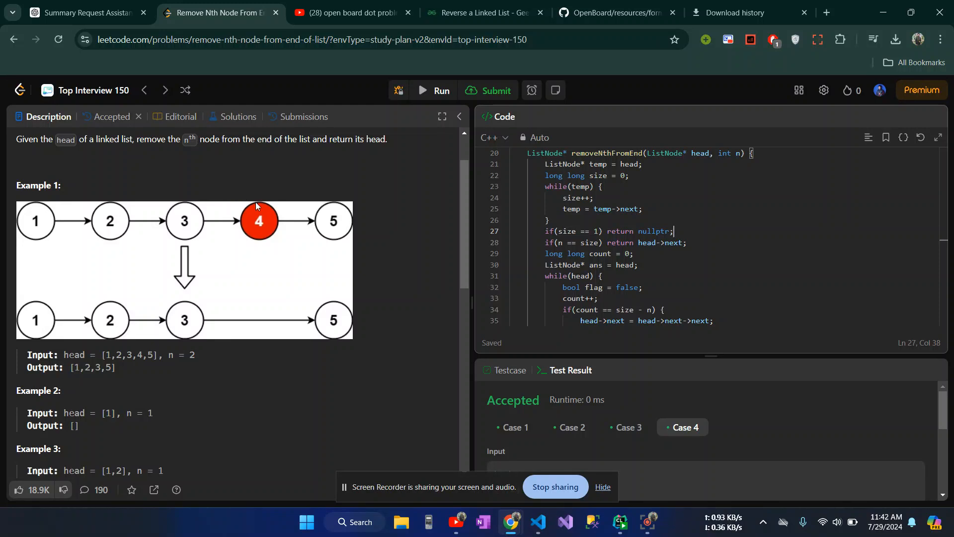
{"action": "scroll", "scroll_direction": "down", "scroll_amount": 3}
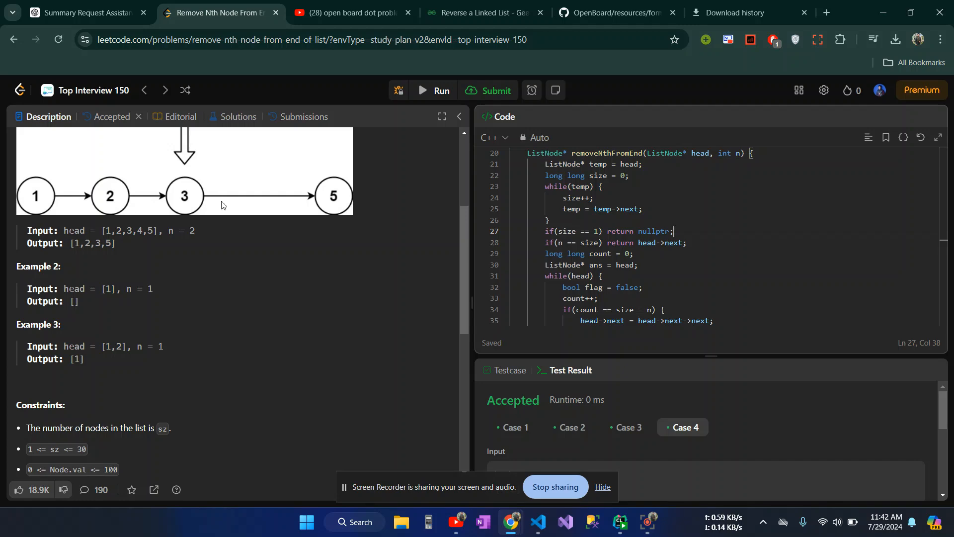
{"action": "scroll", "scroll_direction": "up", "scroll_amount": 3}
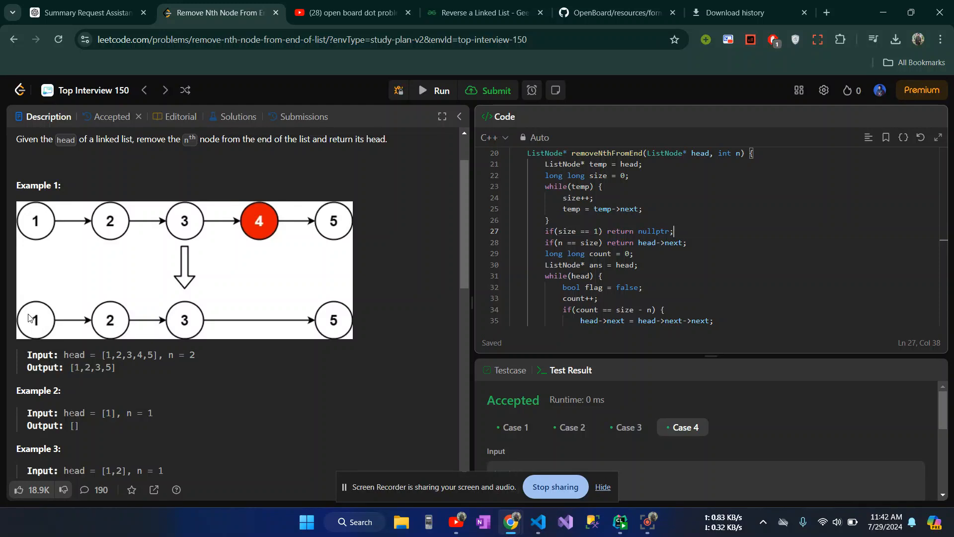
{"action": "scroll", "scroll_direction": "down", "scroll_amount": 3}
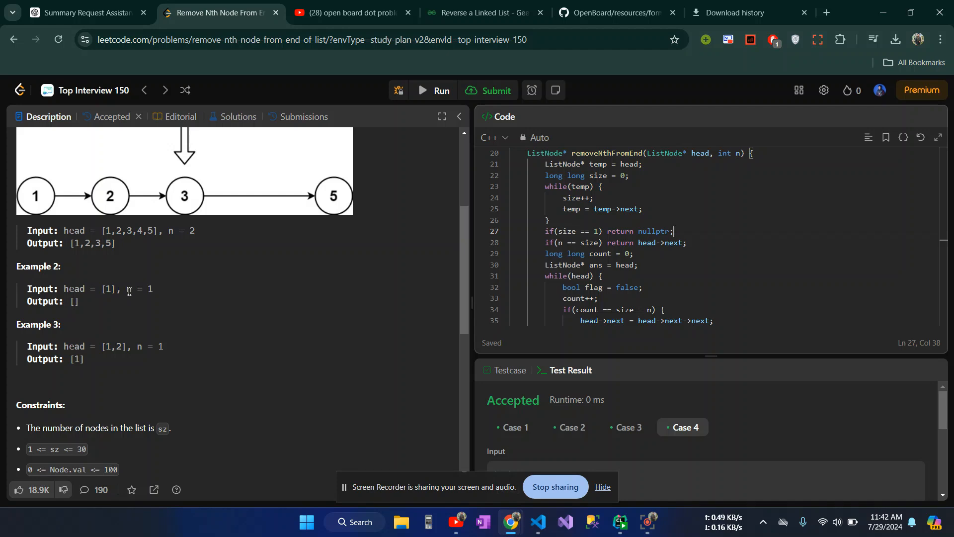
{"action": "scroll", "scroll_direction": "up", "scroll_amount": 3}
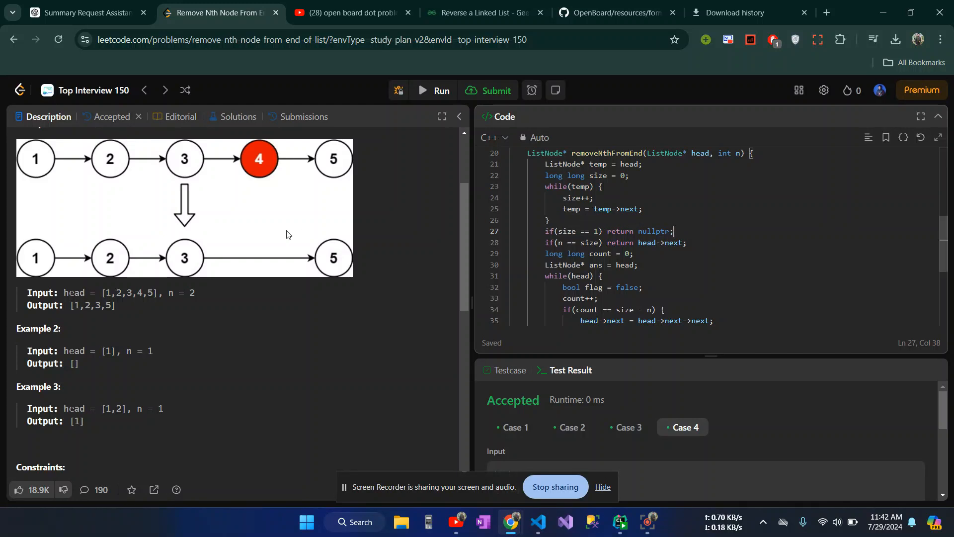
{"action": "mouse_move", "coordinate": [680, 218]}
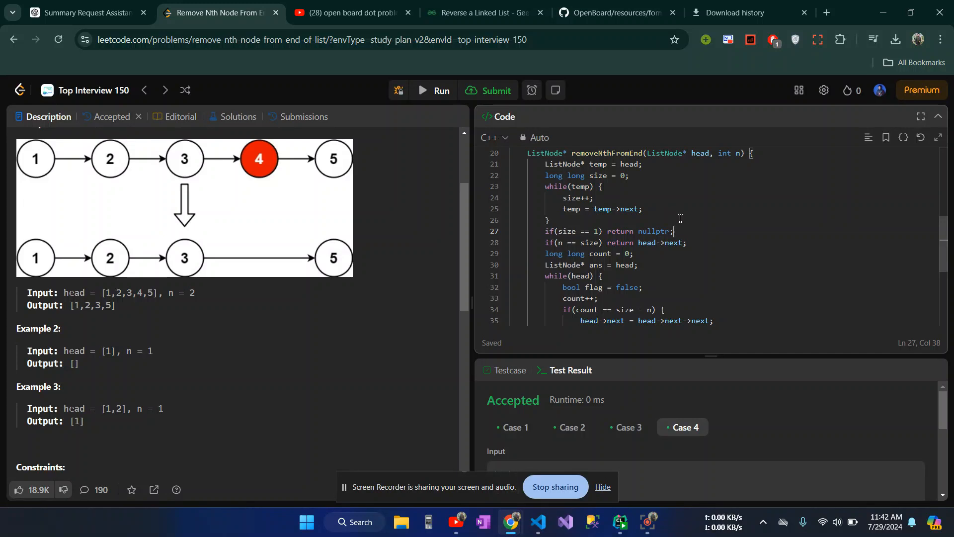
{"action": "scroll", "scroll_direction": "up", "scroll_amount": 3}
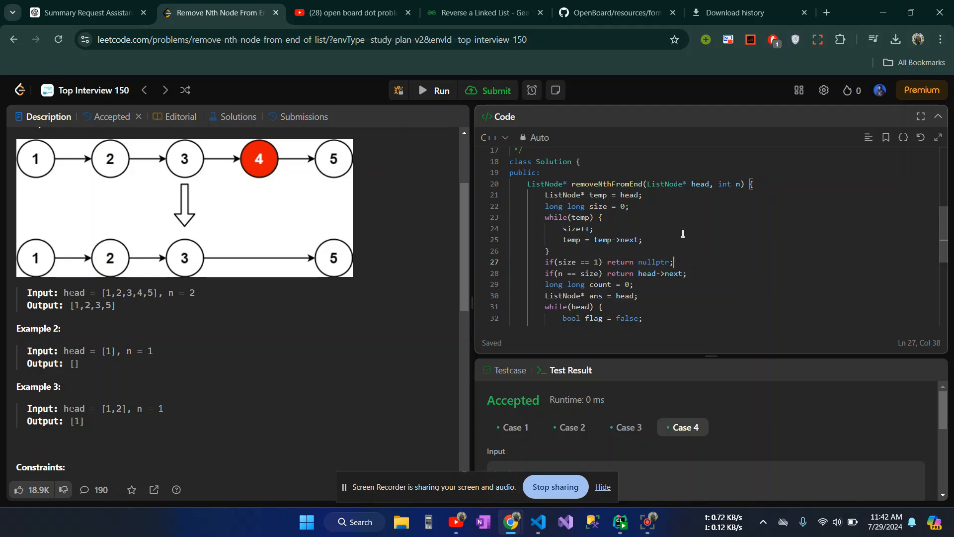
{"action": "mouse_move", "coordinate": [653, 227]}
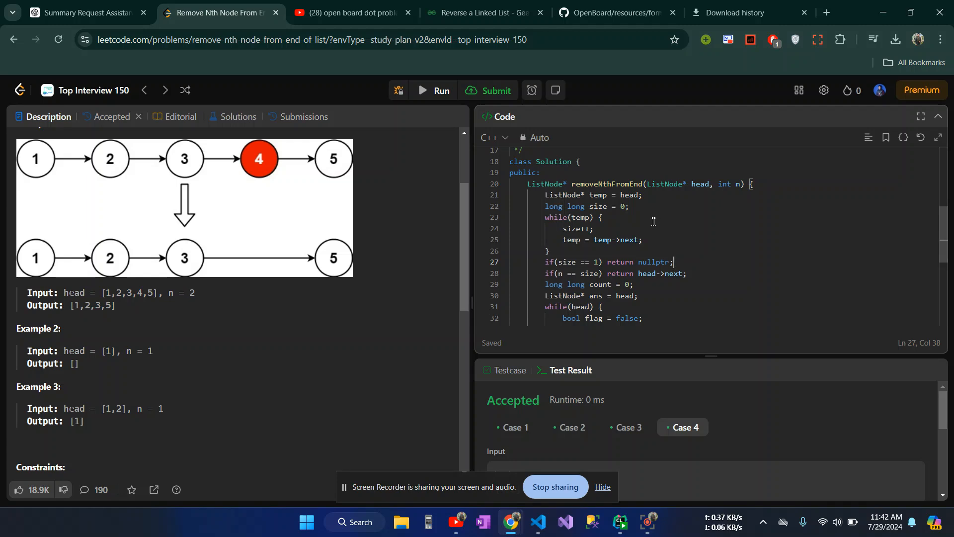
{"action": "mouse_move", "coordinate": [667, 220]}
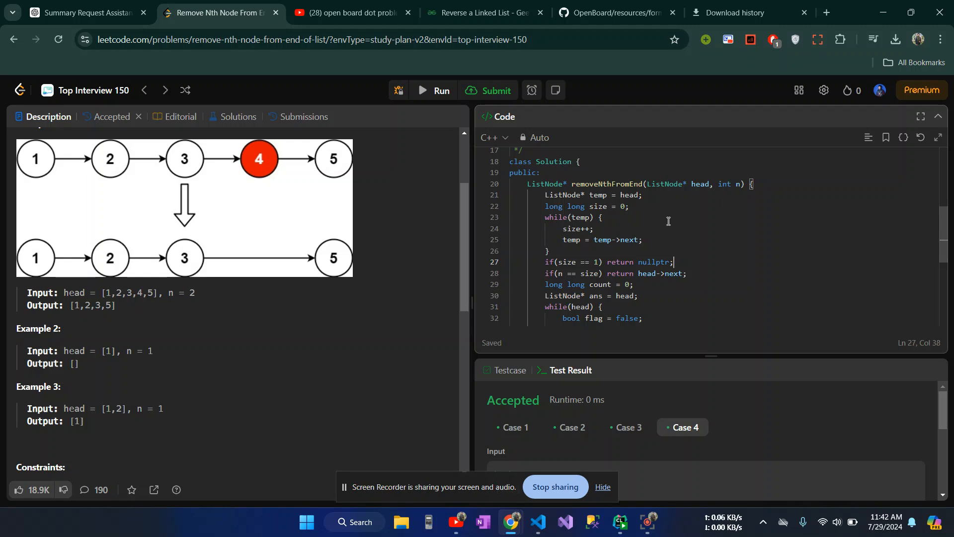
{"action": "mouse_move", "coordinate": [551, 206]}
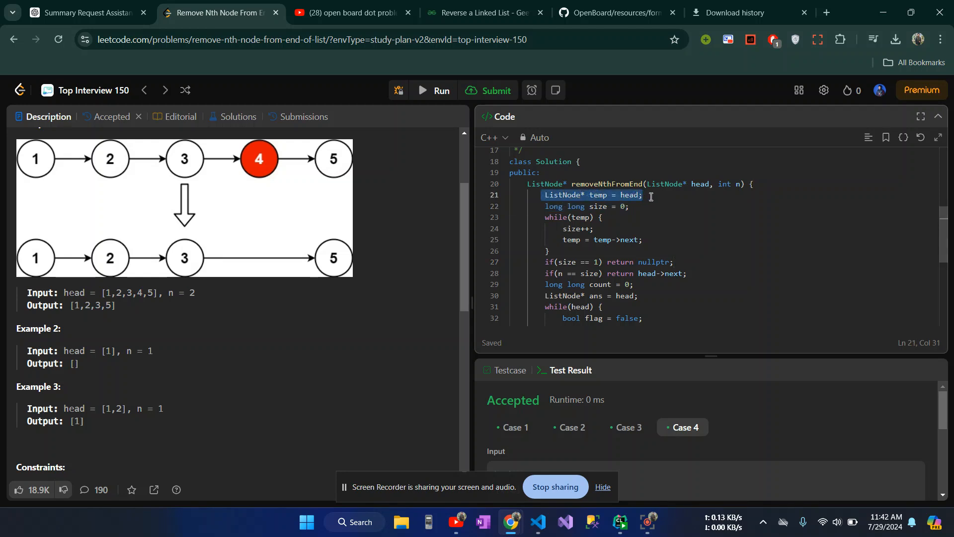
- Enlarge the Test Result panel to show Case 4 with head [1,2], n = 2 and output [2]
{"action": "left_click", "coordinate": [654, 184]}
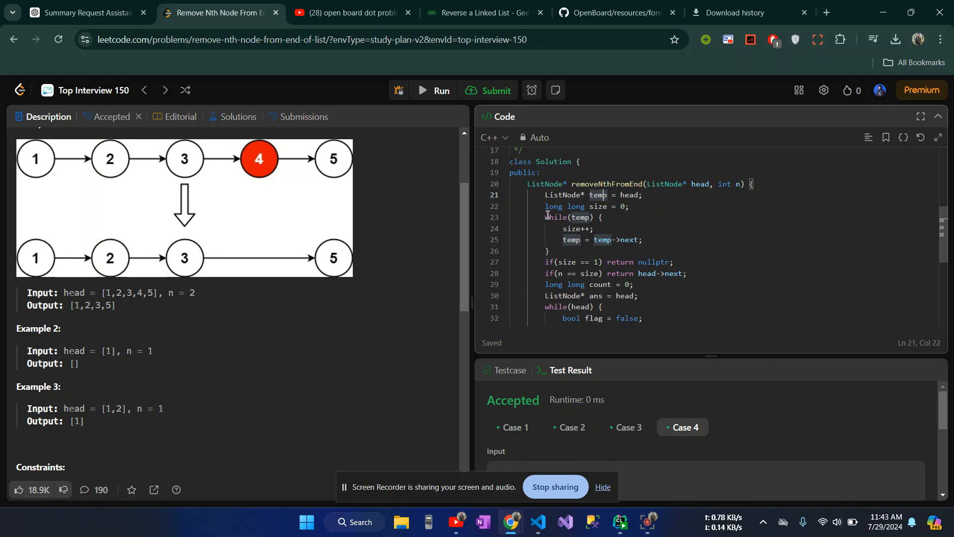
{"action": "left_click", "coordinate": [564, 229]}
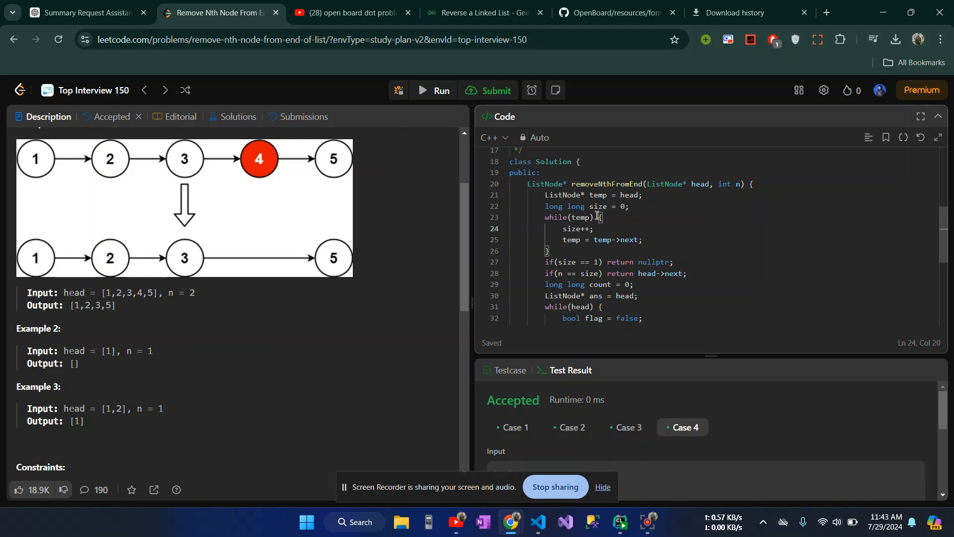
{"action": "mouse_move", "coordinate": [696, 197]}
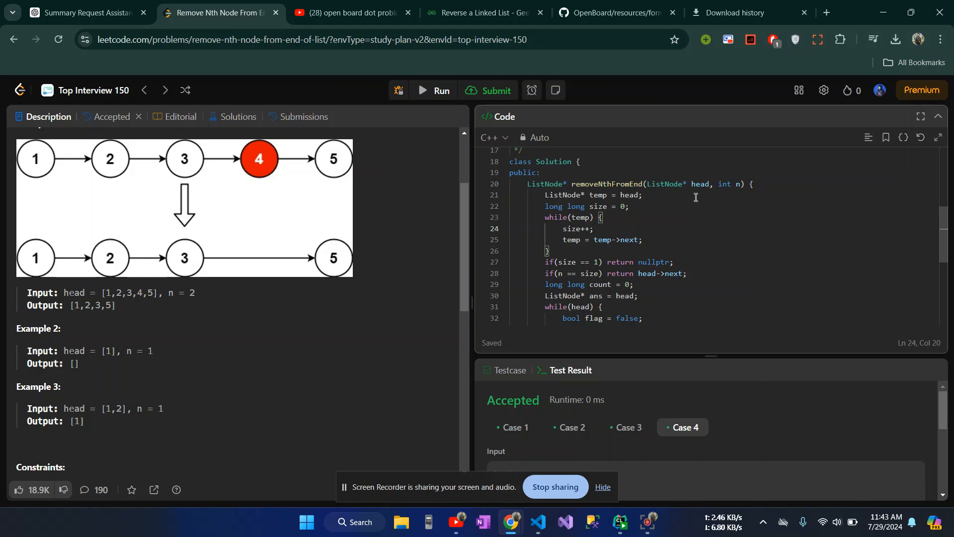
{"action": "scroll", "scroll_direction": "down", "scroll_amount": 3}
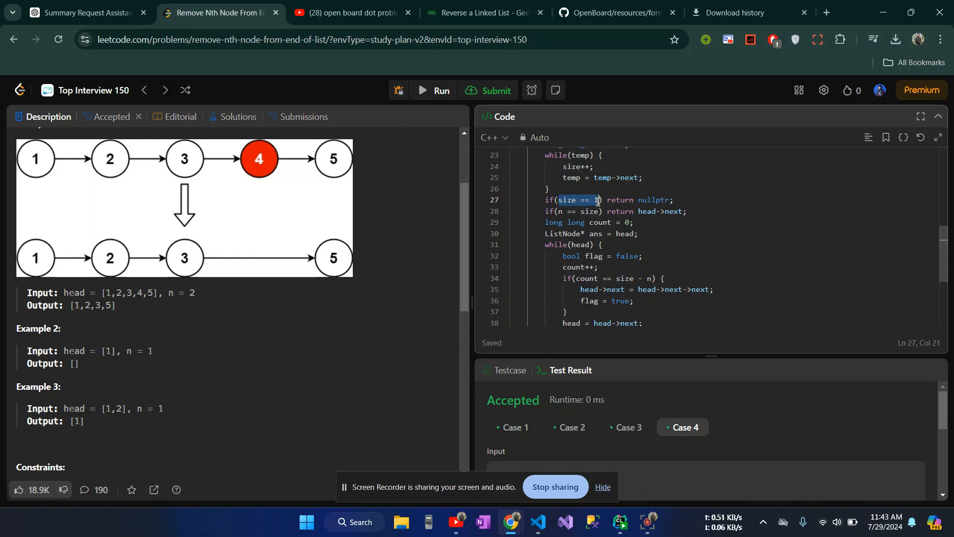
{"action": "scroll", "scroll_direction": "down", "scroll_amount": 3}
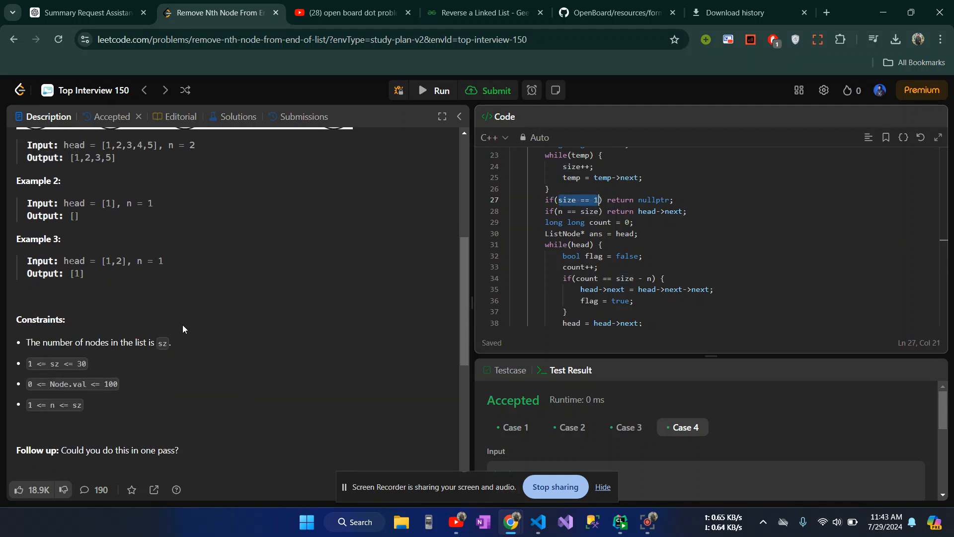
{"action": "scroll", "scroll_direction": "down", "scroll_amount": 3}
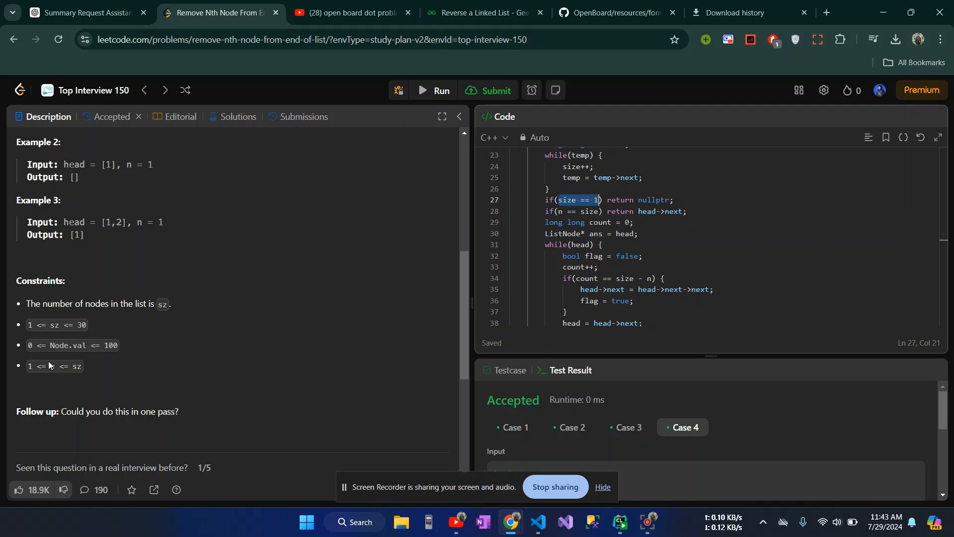
{"action": "mouse_move", "coordinate": [327, 314]}
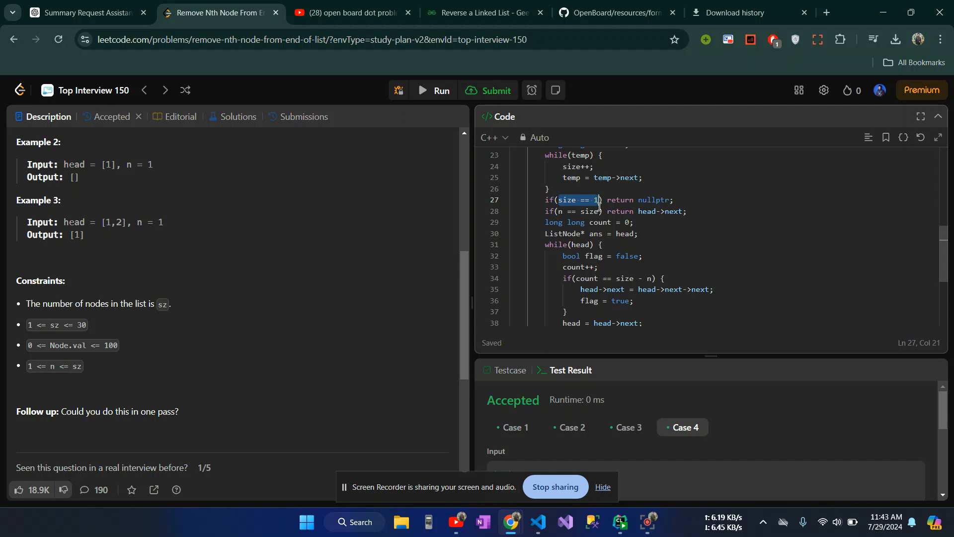
- Review the size == 1 check and highlight the n == size early-return line
{"action": "left_click", "coordinate": [563, 202]}
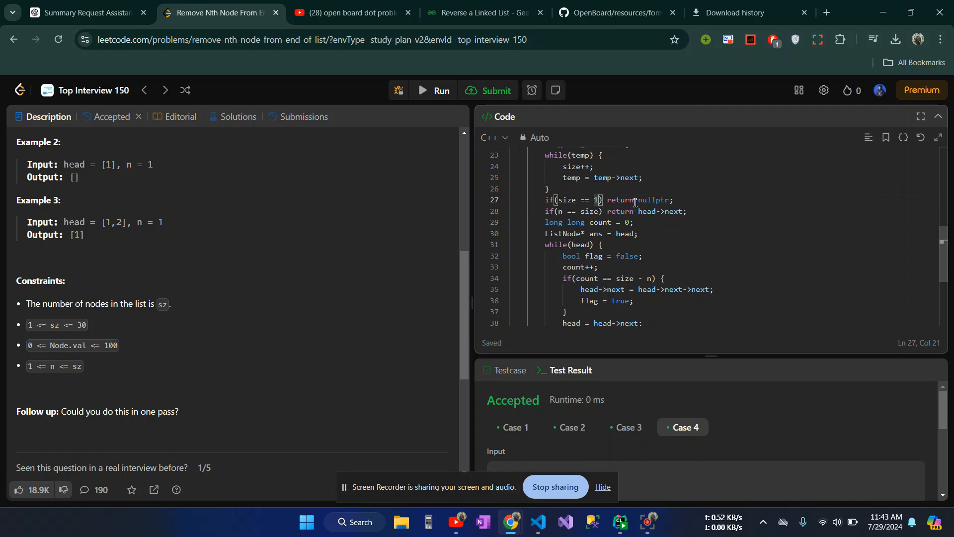
{"action": "double_click", "coordinate": [652, 199]}
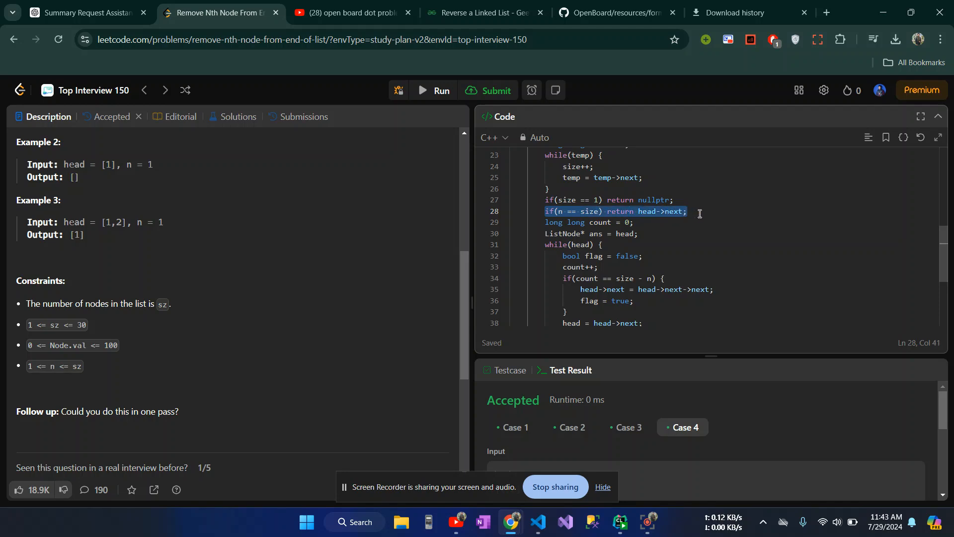
{"action": "left_click", "coordinate": [561, 210]}
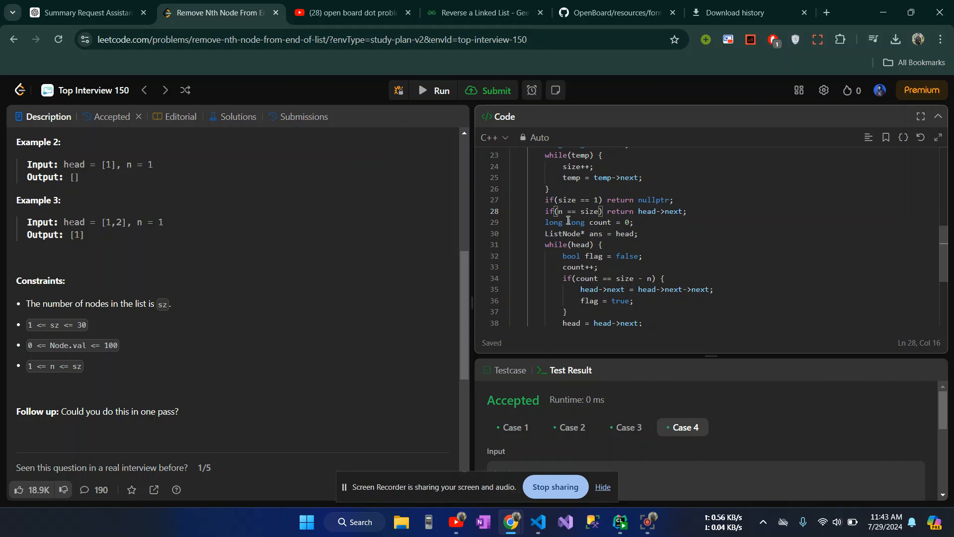
{"action": "scroll", "scroll_direction": "up", "scroll_amount": 3}
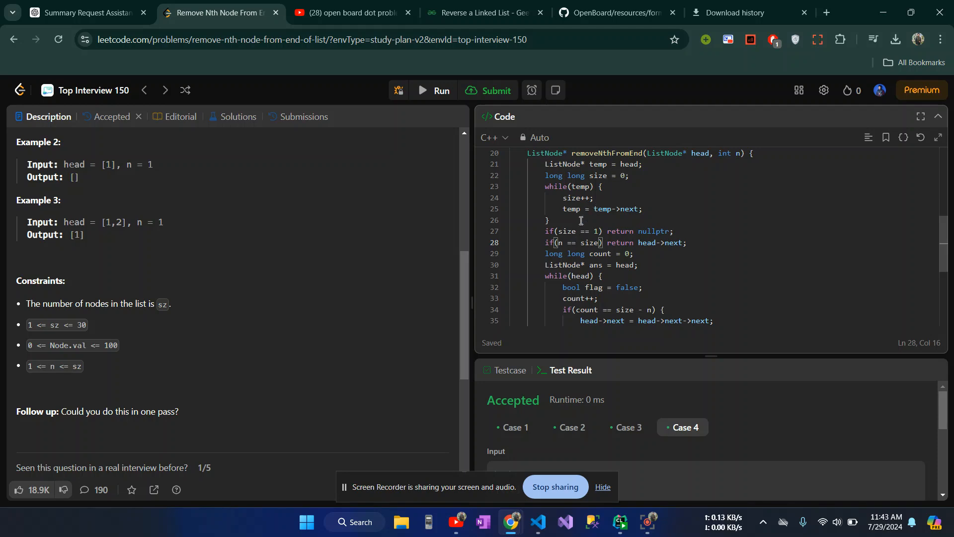
{"action": "mouse_move", "coordinate": [613, 243]}
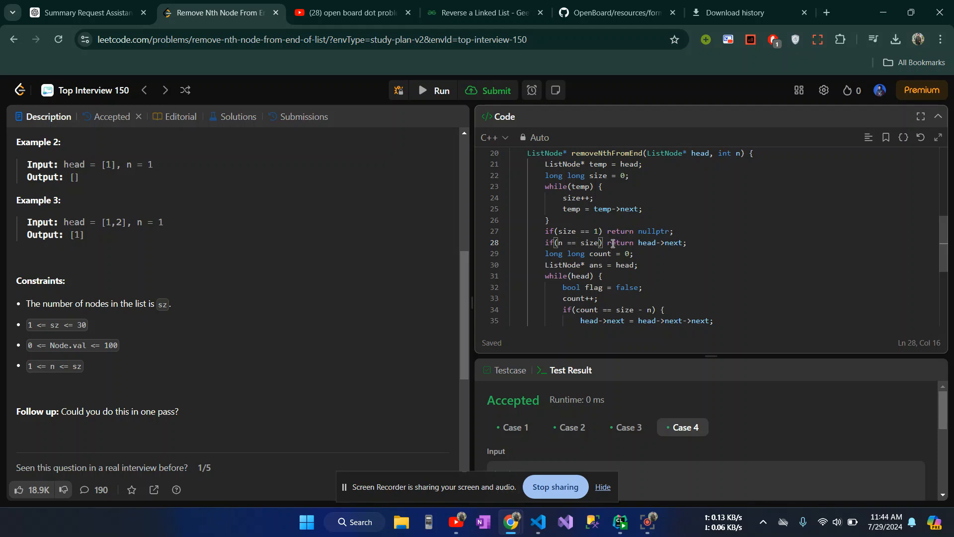
{"action": "mouse_move", "coordinate": [638, 243]}
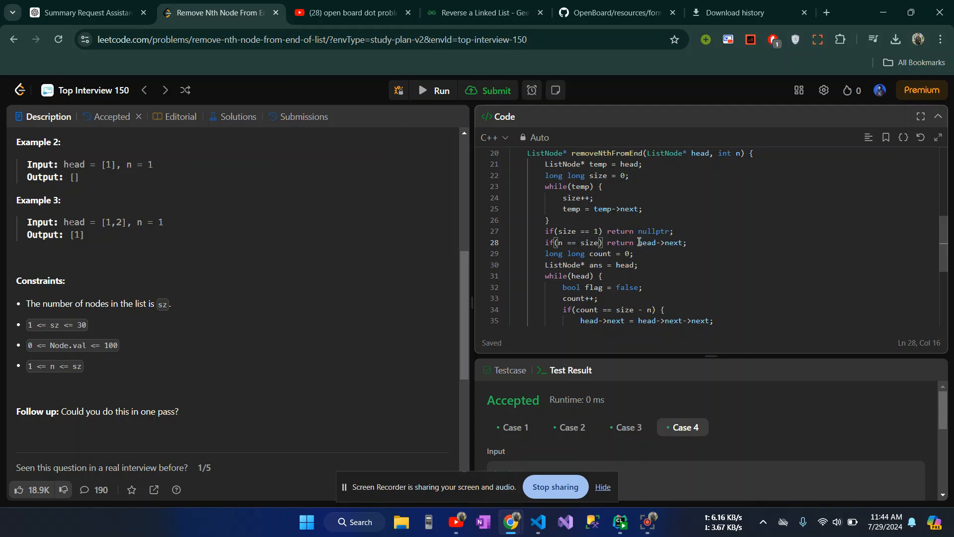
{"action": "scroll", "scroll_direction": "down", "scroll_amount": 3}
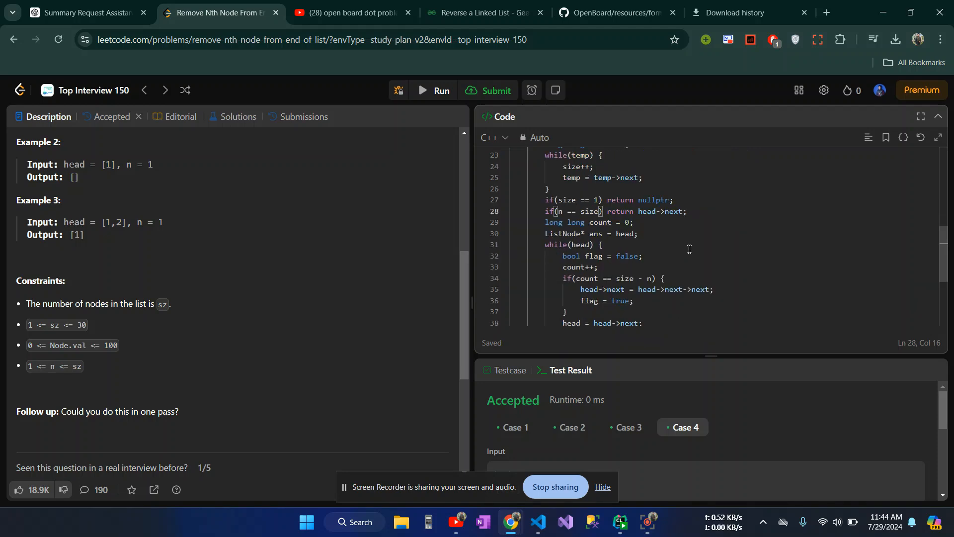
{"action": "scroll", "scroll_direction": "down", "scroll_amount": 3}
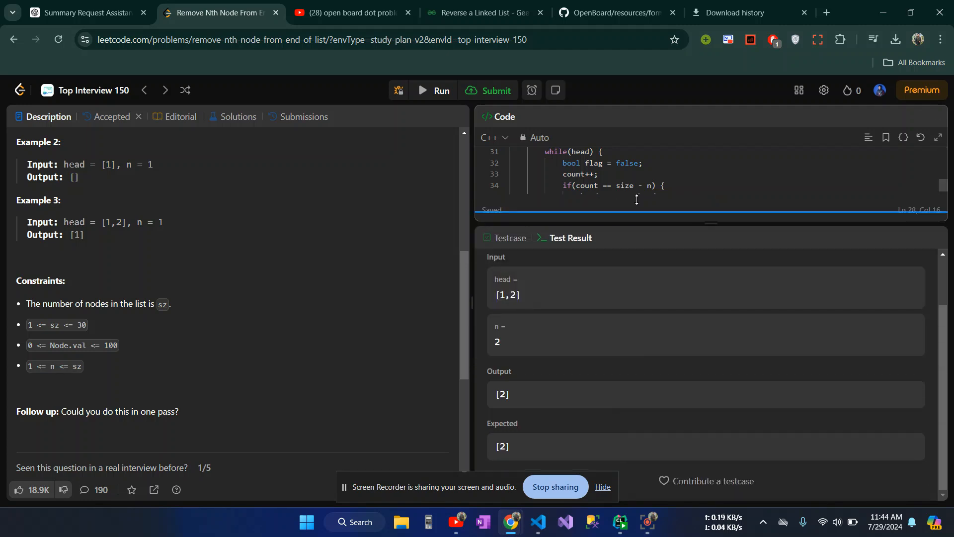
- Highlight the Case 4 head list [1,2] and bring the solution code back into view
{"action": "left_click", "coordinate": [432, 90]}
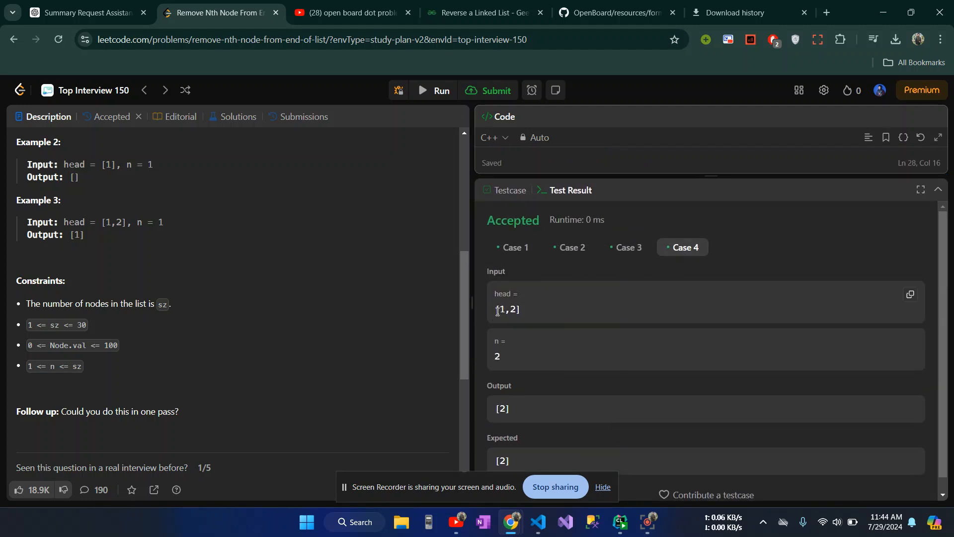
{"action": "double_click", "coordinate": [506, 309]}
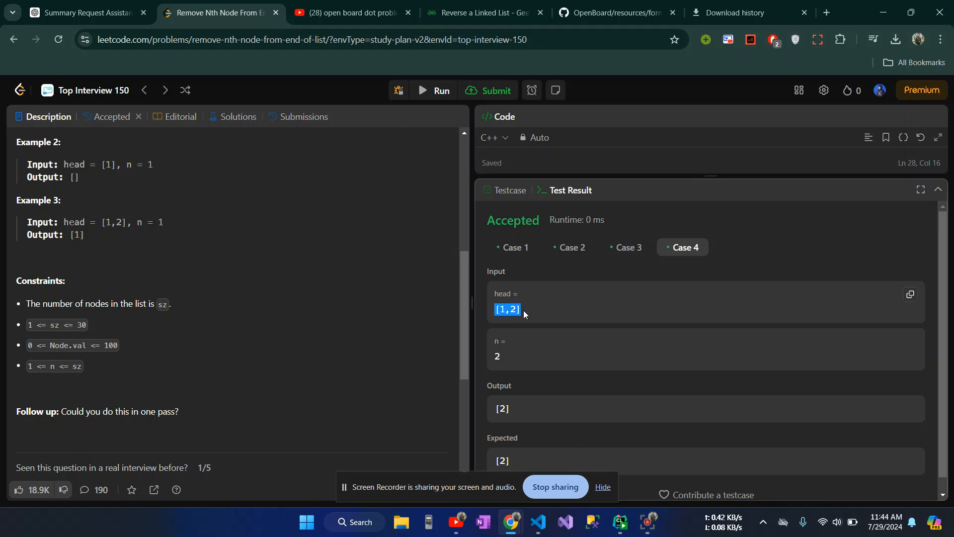
{"action": "left_click", "coordinate": [496, 356]}
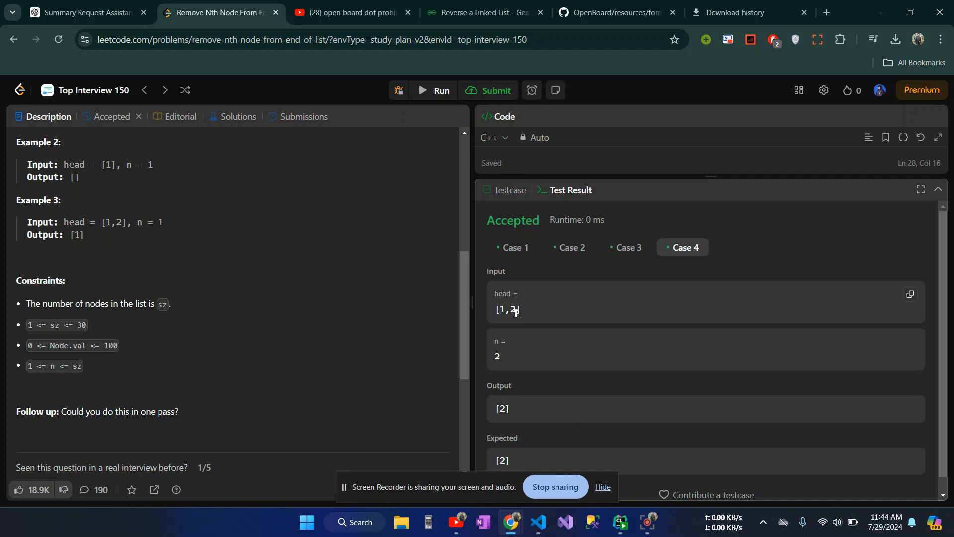
{"action": "double_click", "coordinate": [501, 309]}
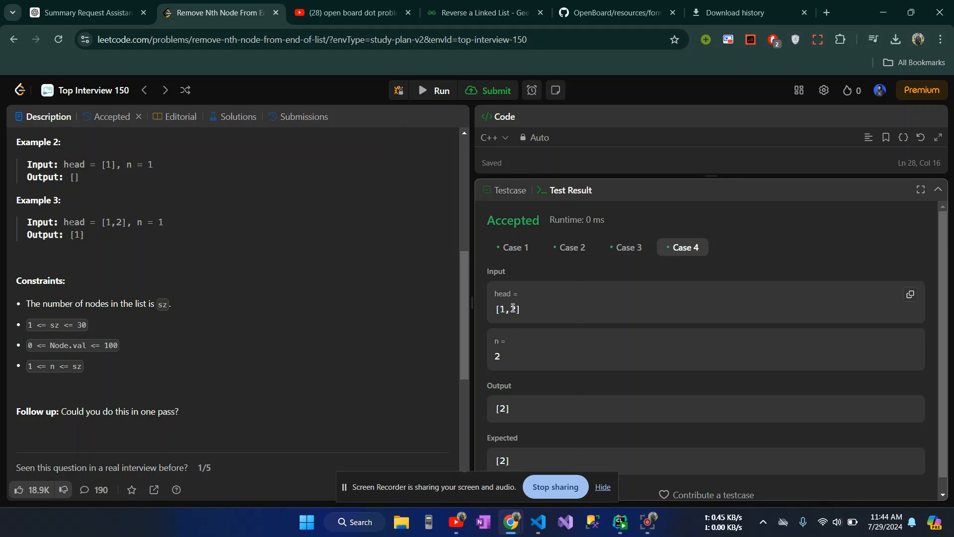
{"action": "double_click", "coordinate": [510, 309]}
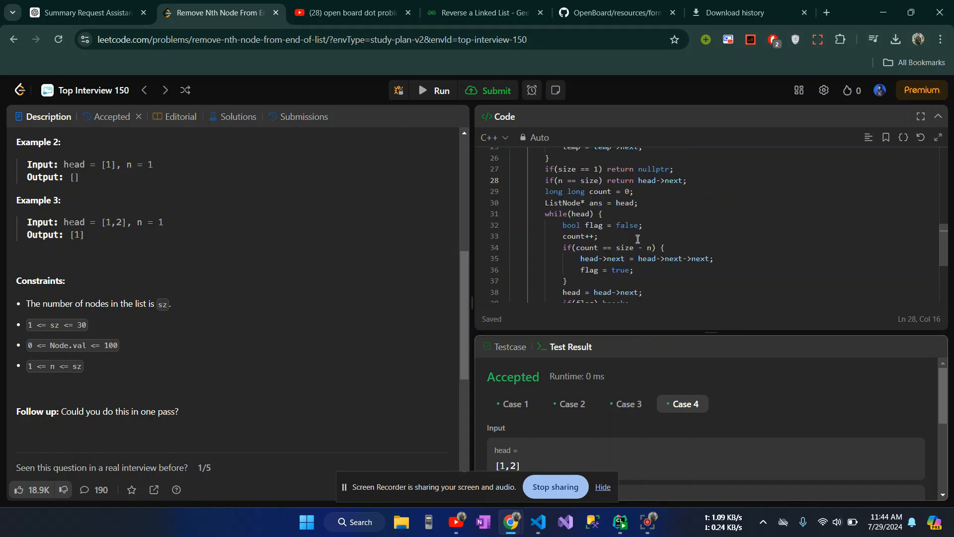
- Highlight the last node value 2 in head and scroll through the counting while loop
{"action": "scroll", "scroll_direction": "up", "scroll_amount": 3}
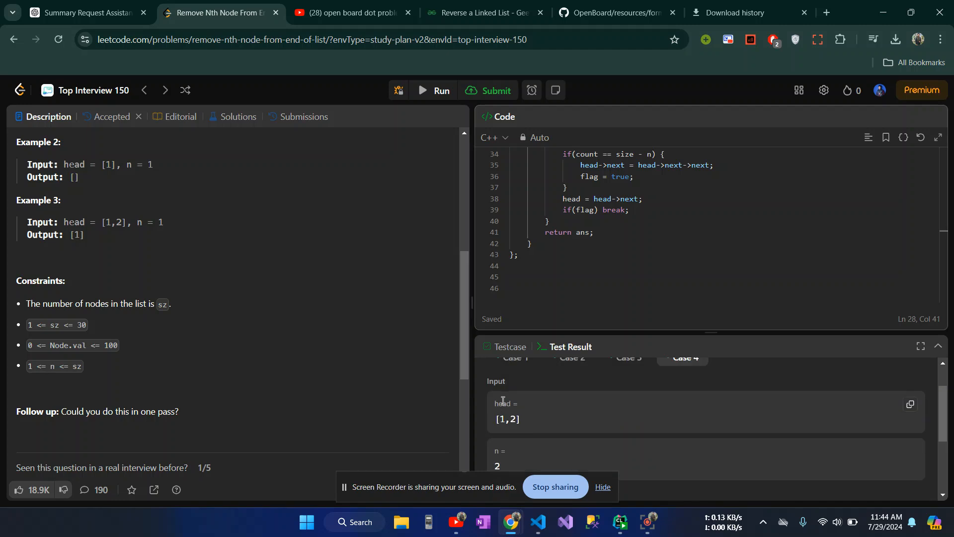
{"action": "double_click", "coordinate": [515, 419]}
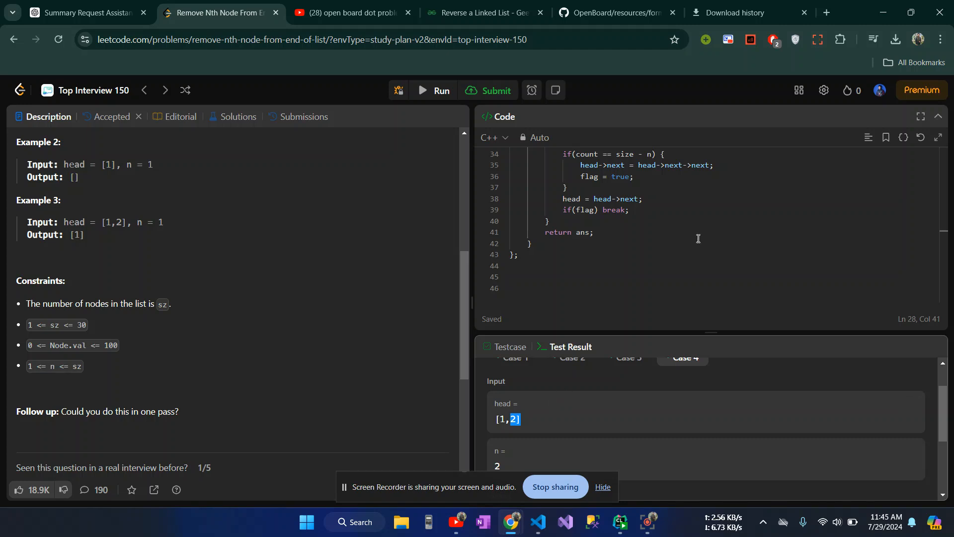
{"action": "scroll", "scroll_direction": "up", "scroll_amount": 3}
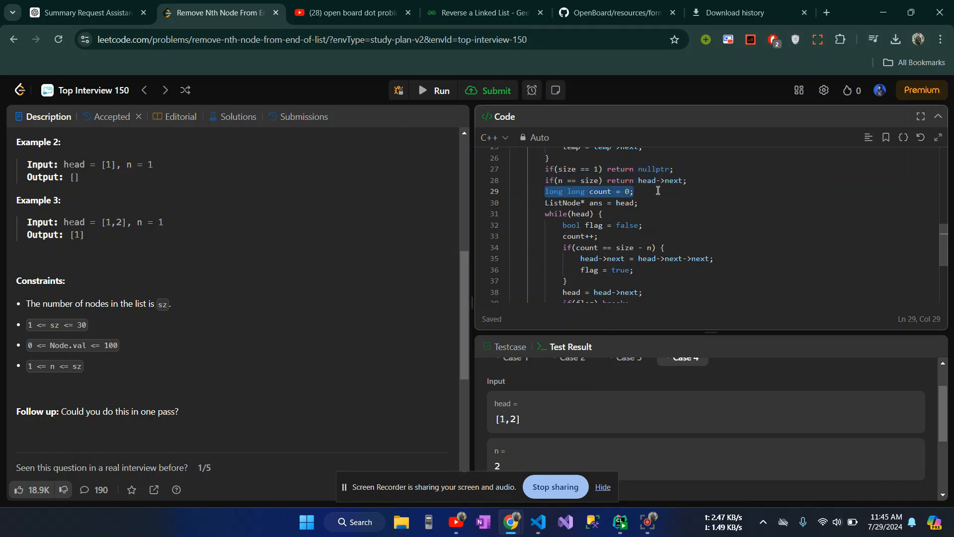
{"action": "scroll", "scroll_direction": "down", "scroll_amount": 3}
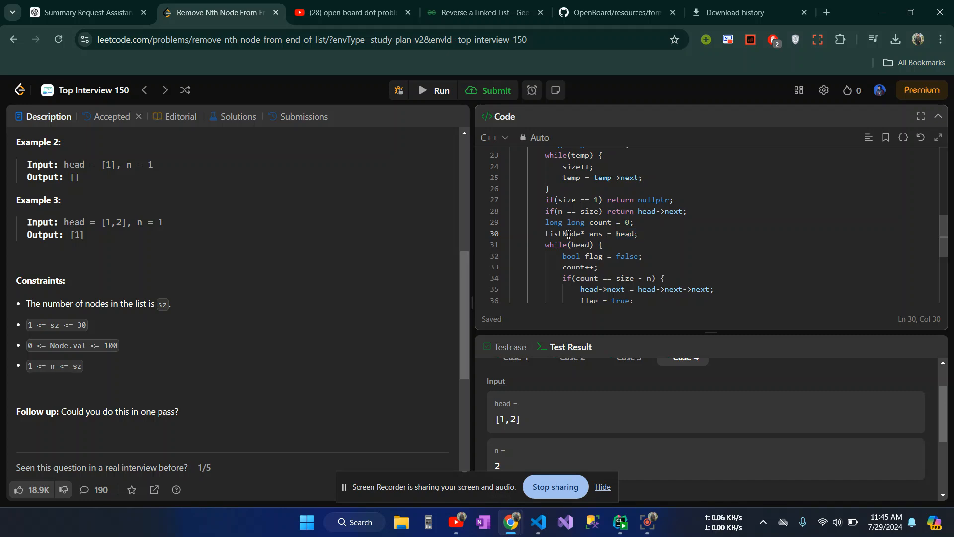
{"action": "scroll", "scroll_direction": "down", "scroll_amount": 3}
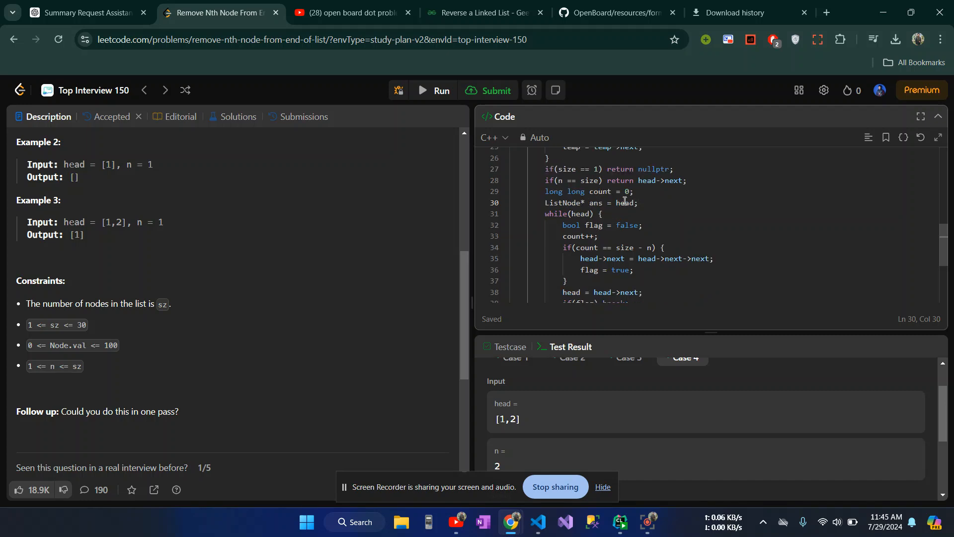
{"action": "scroll", "scroll_direction": "up", "scroll_amount": 3}
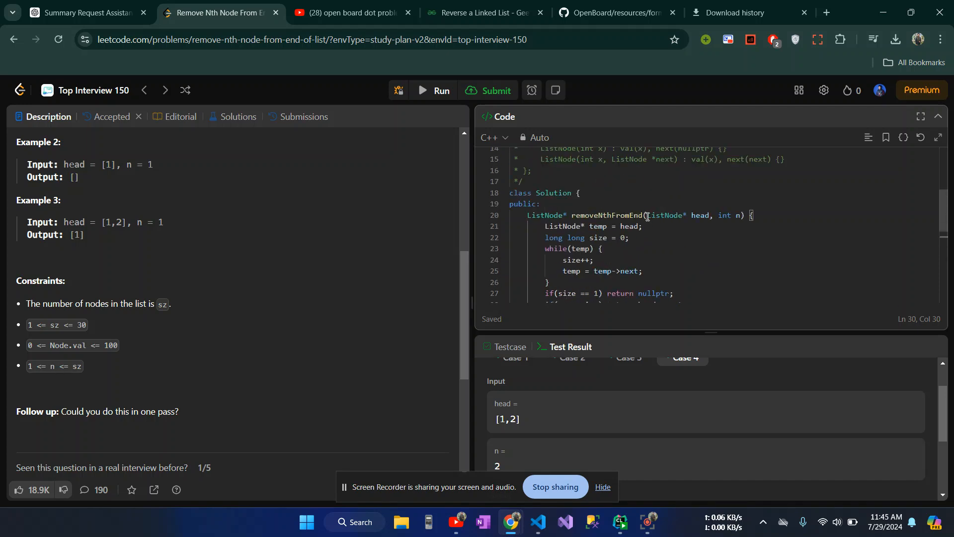
{"action": "scroll", "scroll_direction": "down", "scroll_amount": 3}
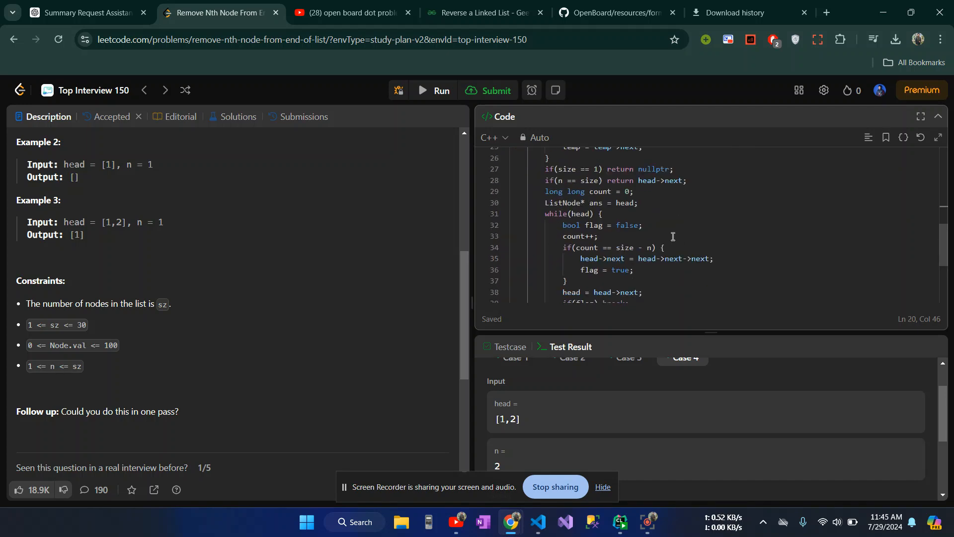
{"action": "mouse_move", "coordinate": [545, 202]}
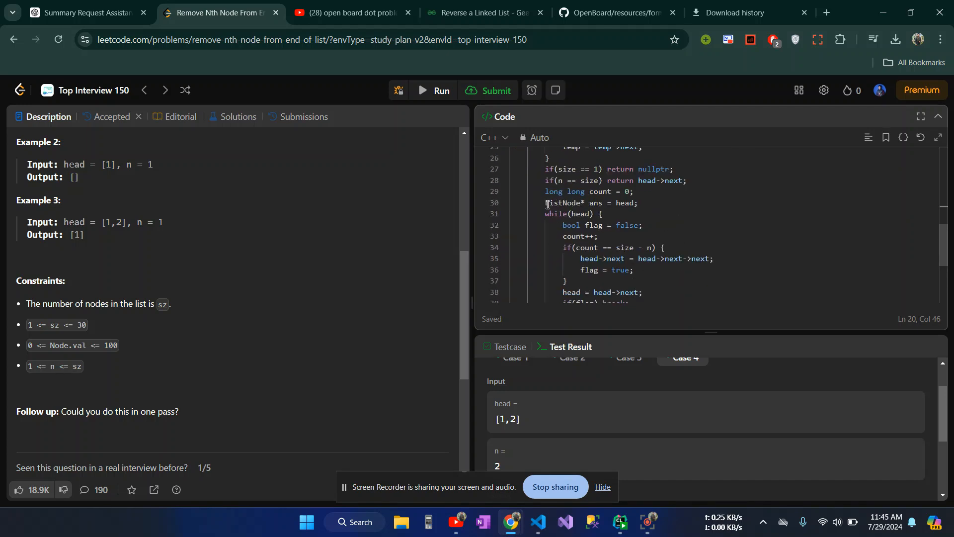
- Point out the ans = head declaration and reach the empty line after the solution
{"action": "left_click", "coordinate": [546, 203]}
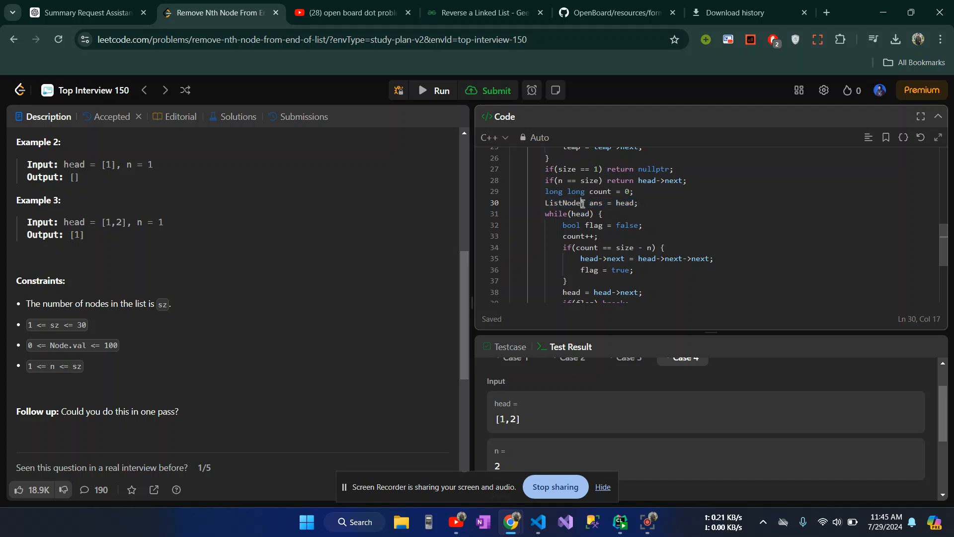
{"action": "scroll", "scroll_direction": "down", "scroll_amount": 3}
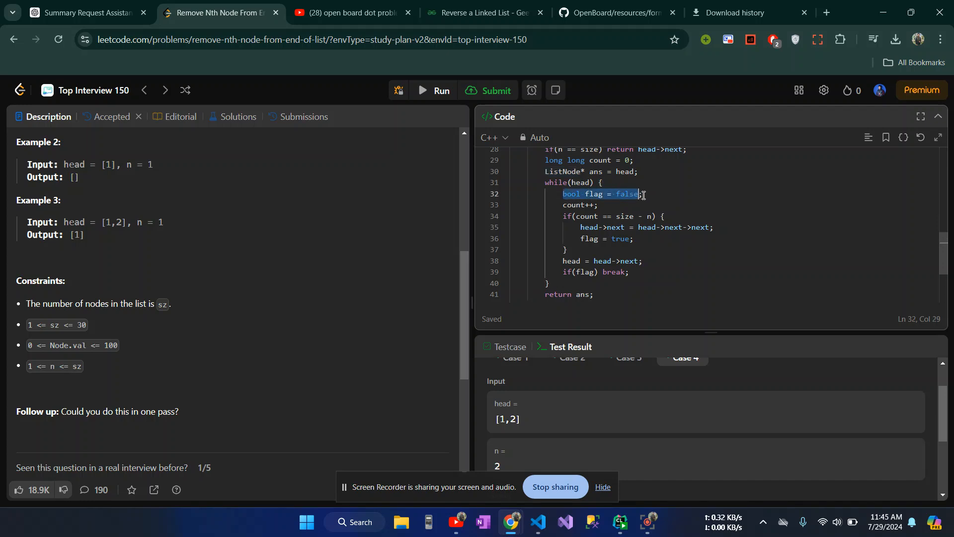
{"action": "left_click", "coordinate": [645, 194]}
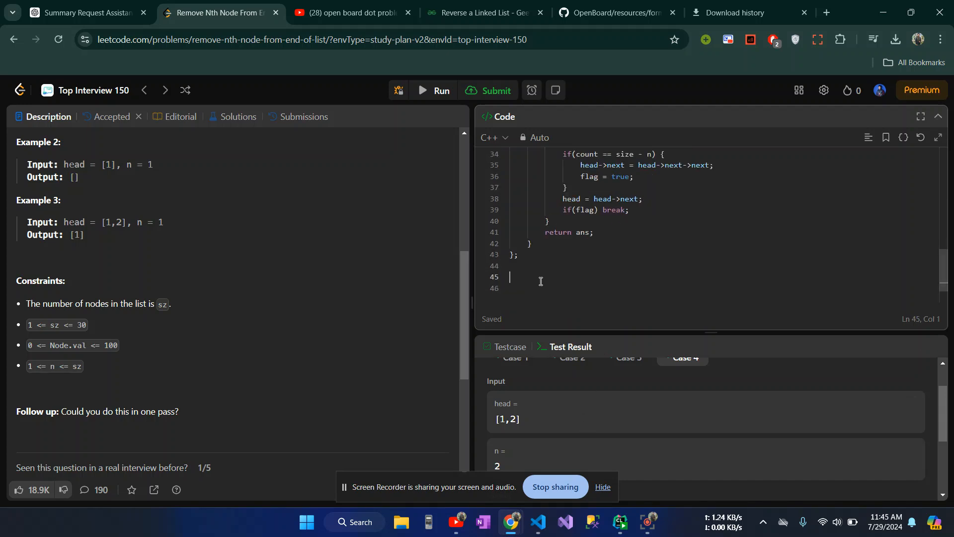
- Add the comment //n = 3 below the end of the Solution class
{"action": "type", "text": "//"}
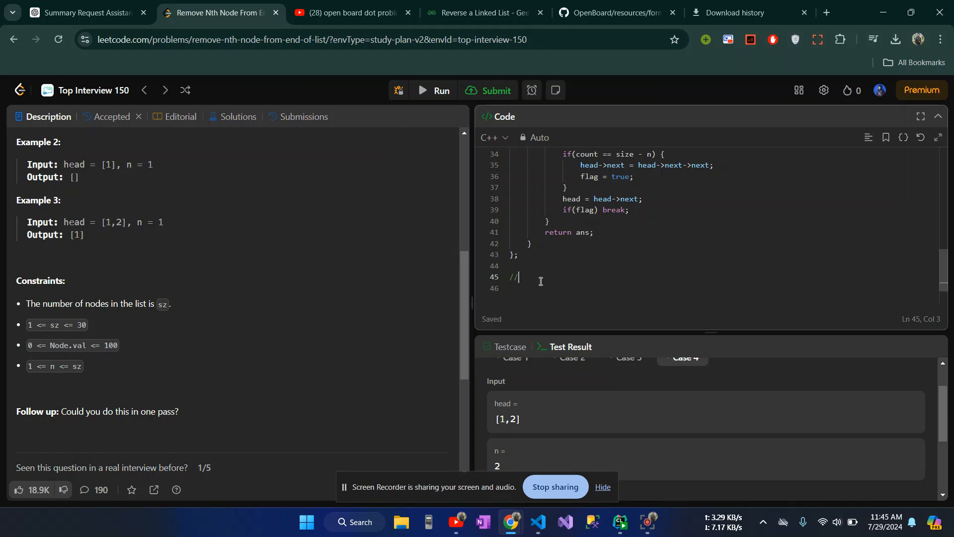
{"action": "type", "text": "n ="}
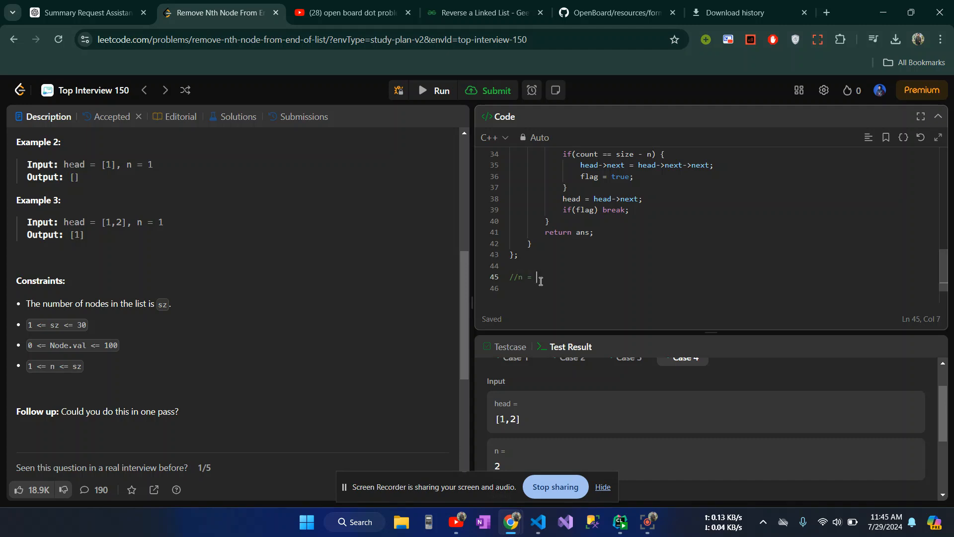
{"action": "type", "text": "3"}
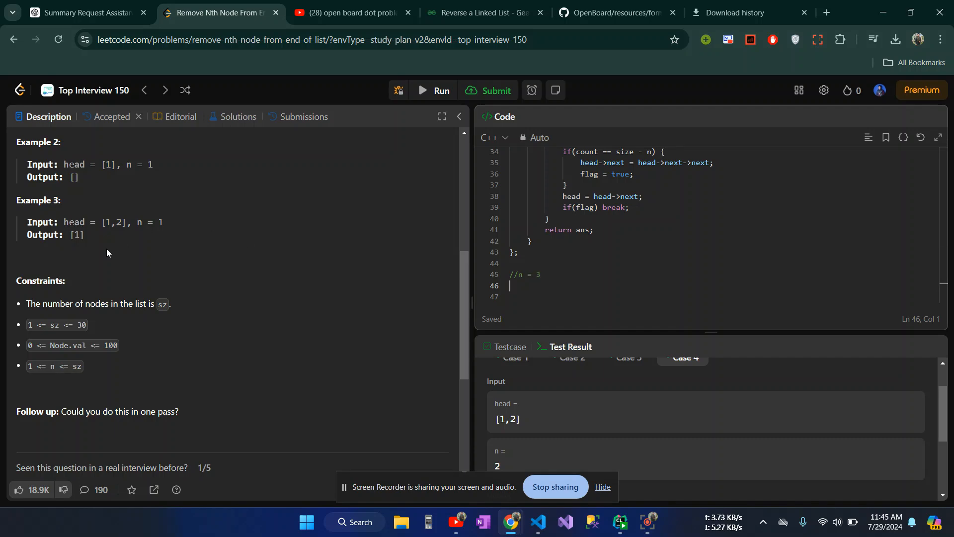
{"action": "scroll", "scroll_direction": "up", "scroll_amount": 3}
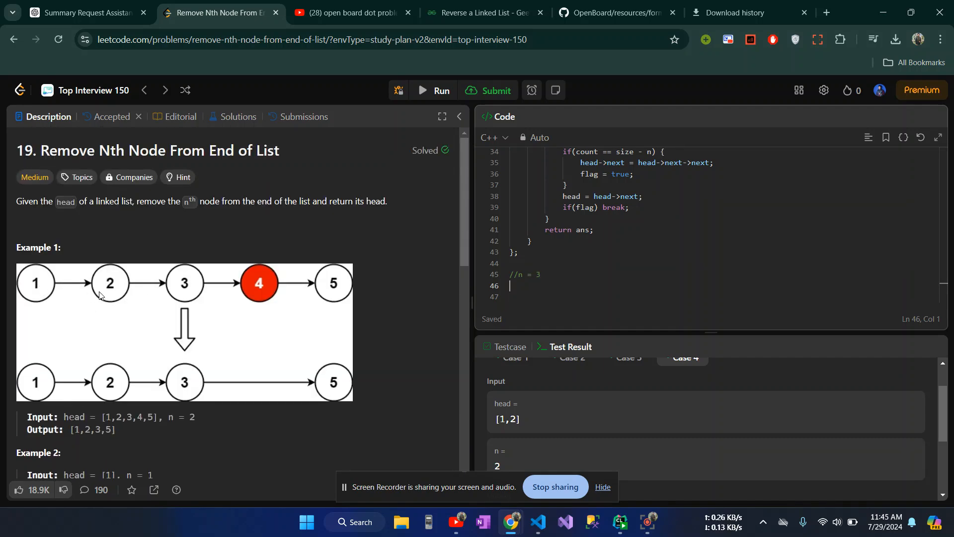
{"action": "mouse_move", "coordinate": [241, 289]}
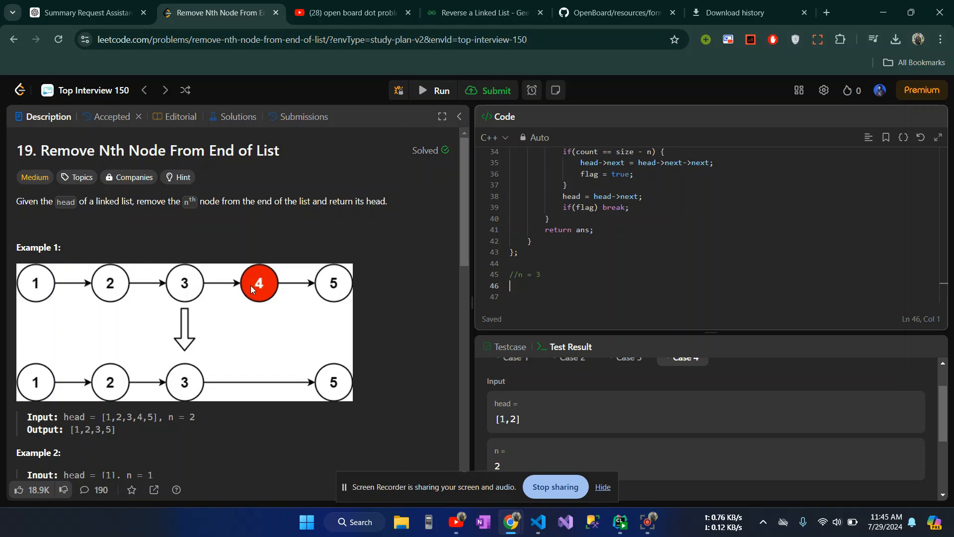
{"action": "mouse_move", "coordinate": [108, 288]}
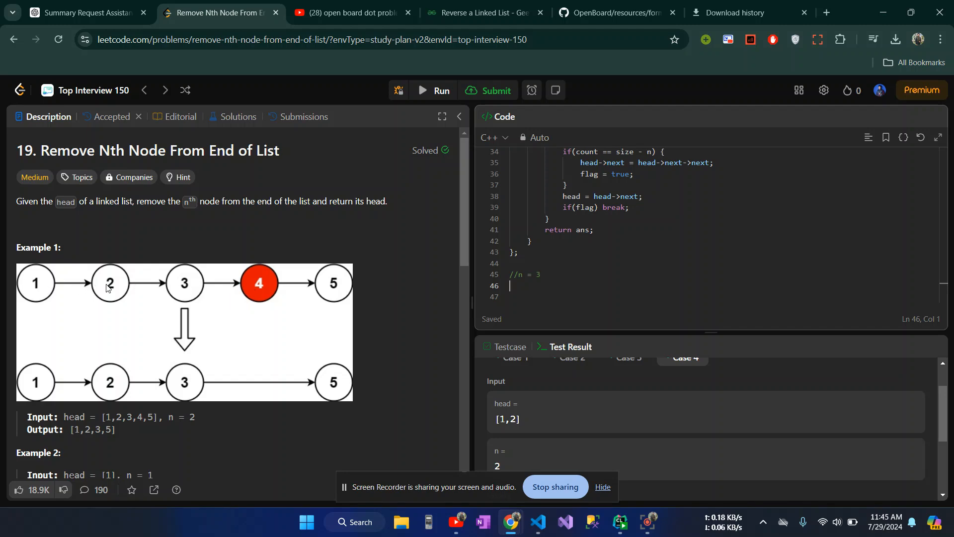
{"action": "mouse_move", "coordinate": [164, 290]}
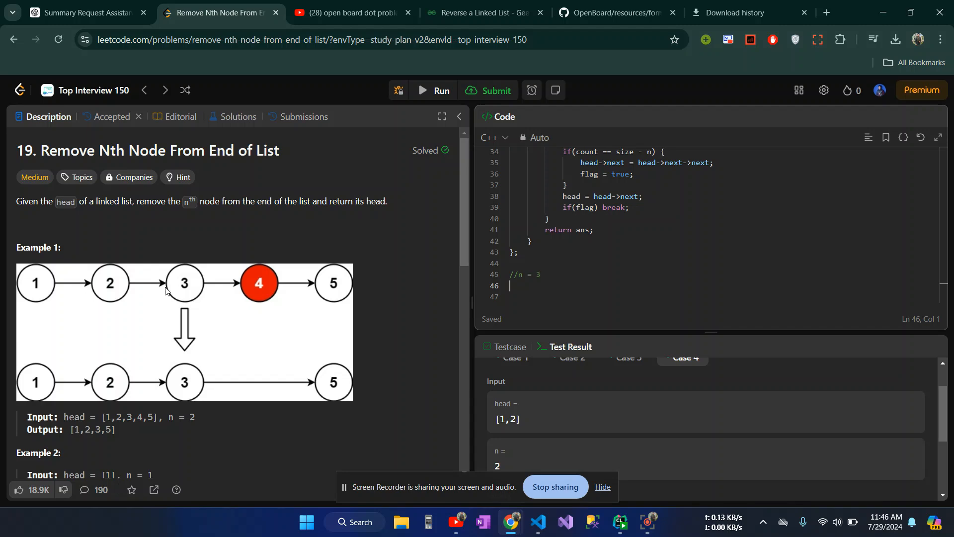
{"action": "mouse_move", "coordinate": [82, 300]}
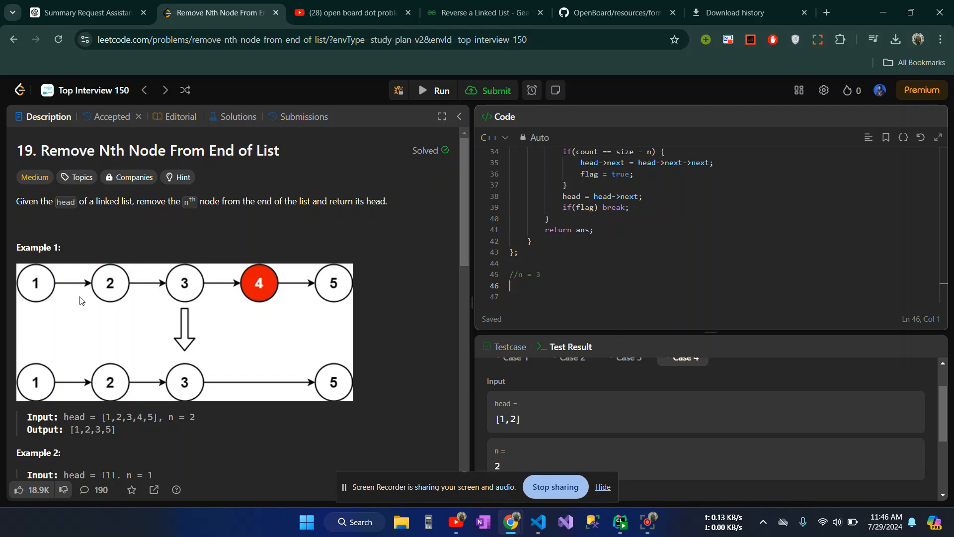
{"action": "mouse_move", "coordinate": [36, 285]}
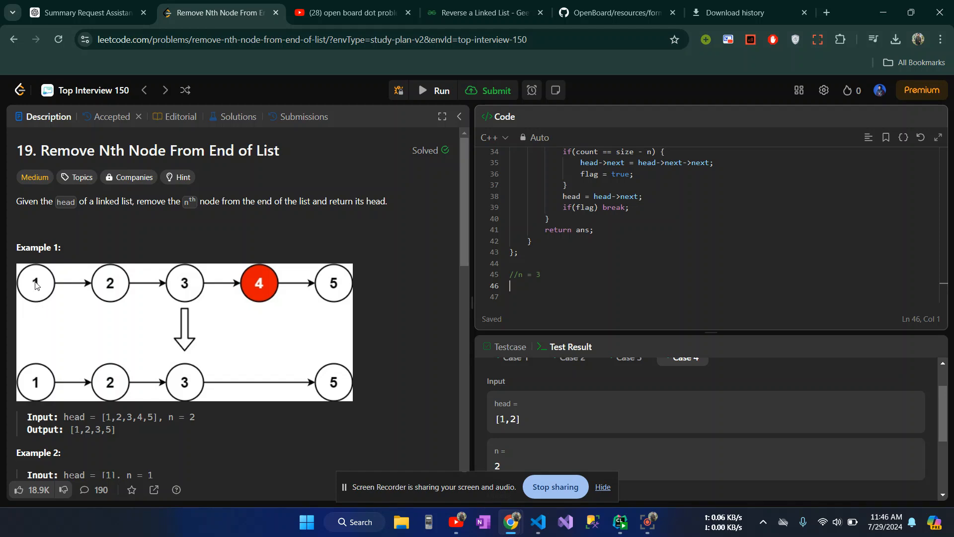
{"action": "mouse_move", "coordinate": [100, 301]}
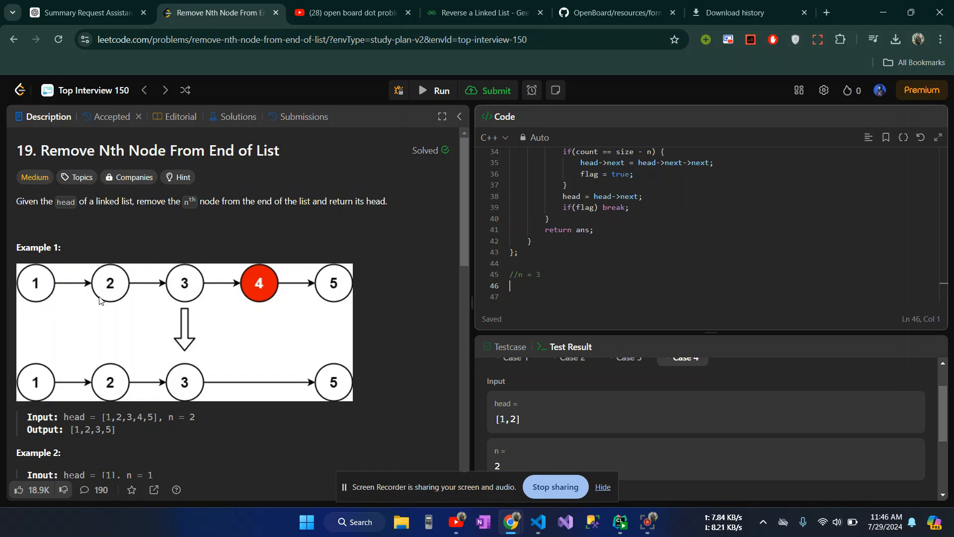
{"action": "mouse_move", "coordinate": [113, 289]}
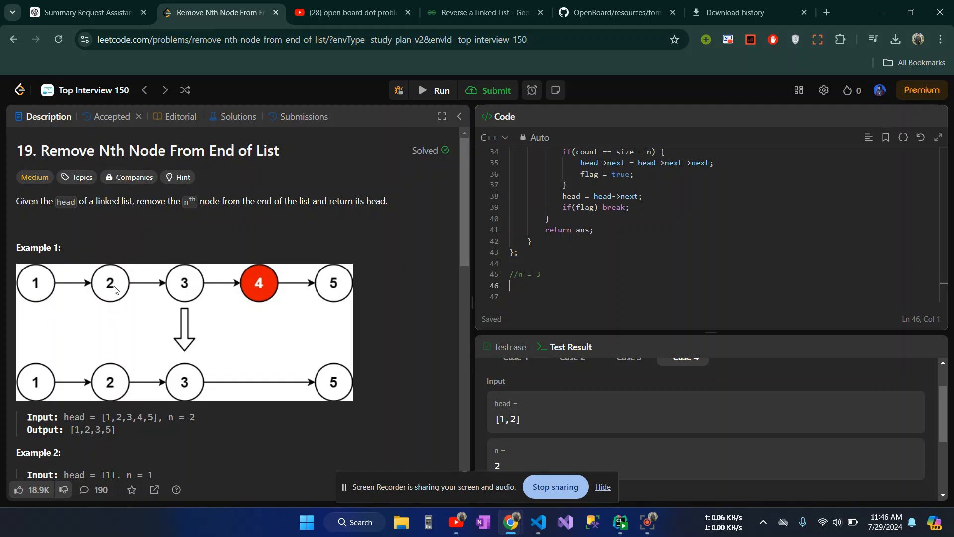
{"action": "mouse_move", "coordinate": [248, 308]}
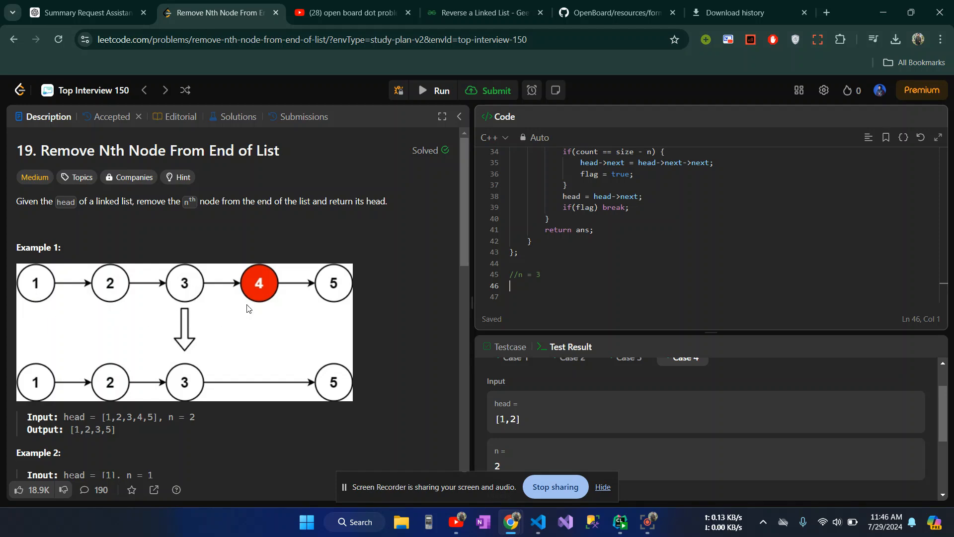
{"action": "mouse_move", "coordinate": [192, 295]}
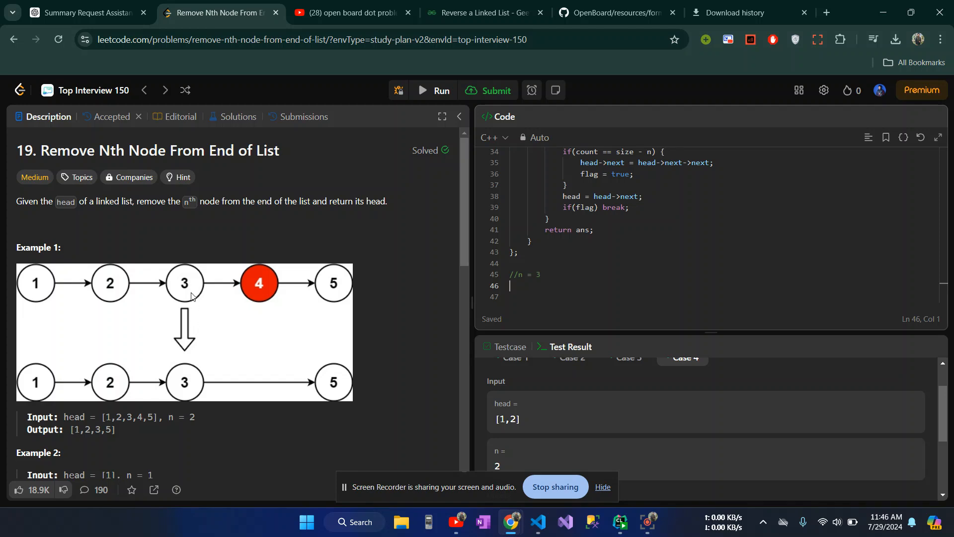
{"action": "mouse_move", "coordinate": [196, 297]}
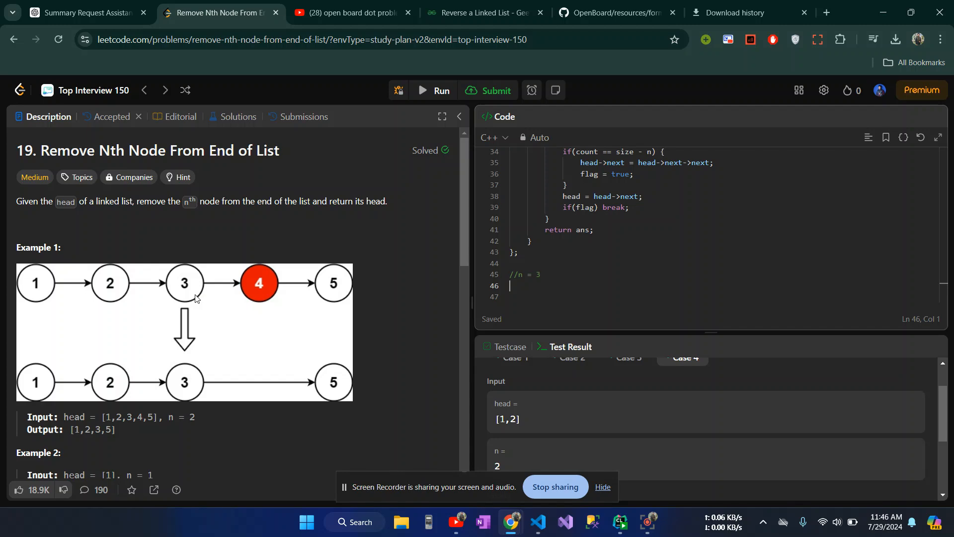
{"action": "mouse_move", "coordinate": [184, 286]}
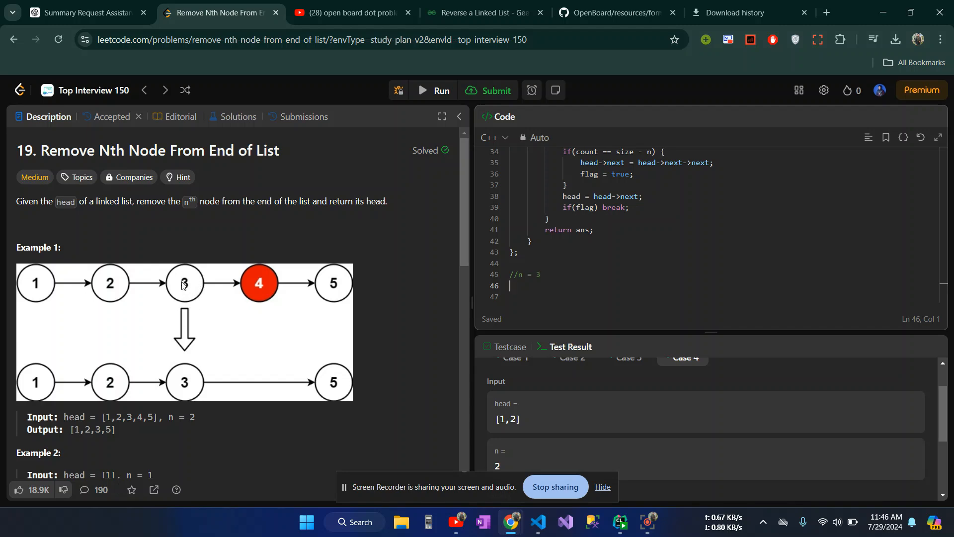
{"action": "mouse_move", "coordinate": [299, 311]}
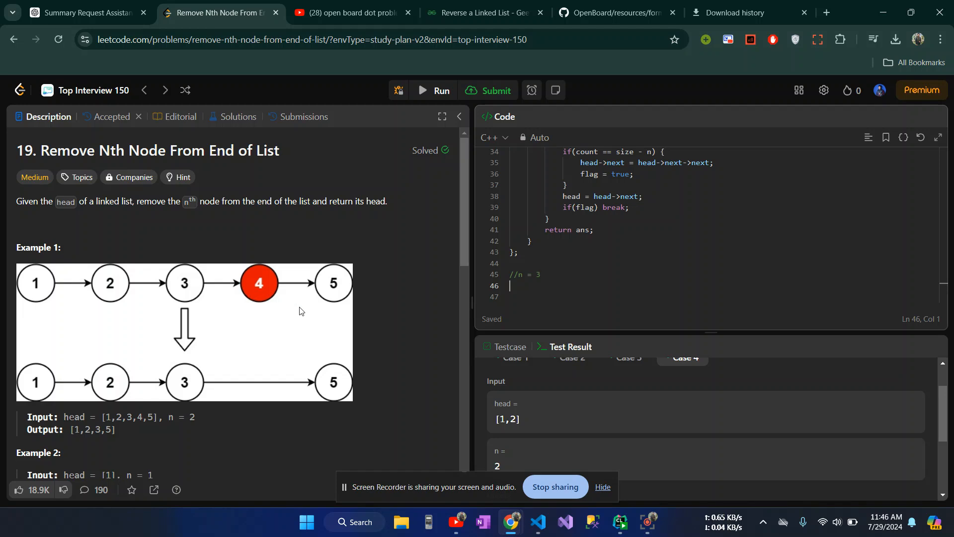
{"action": "mouse_move", "coordinate": [335, 287]}
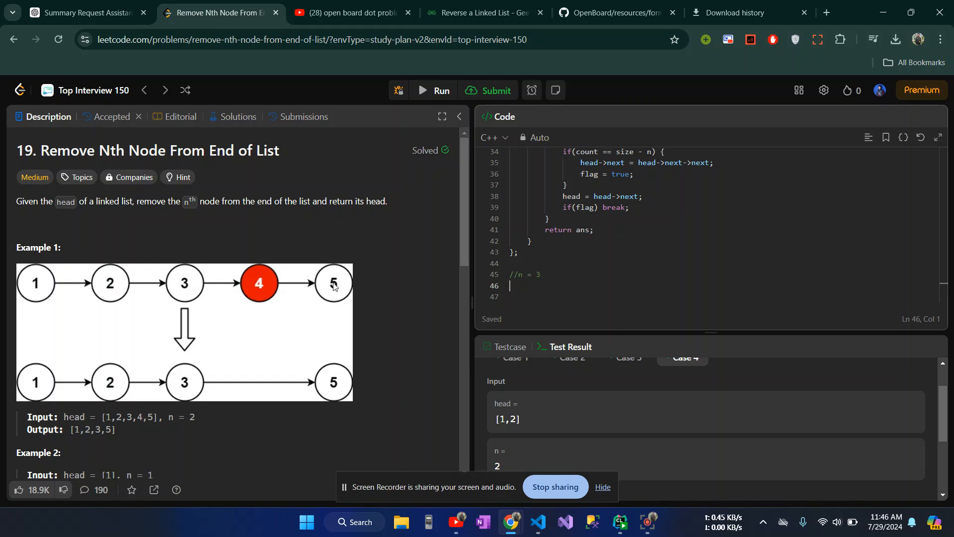
{"action": "mouse_move", "coordinate": [179, 292]}
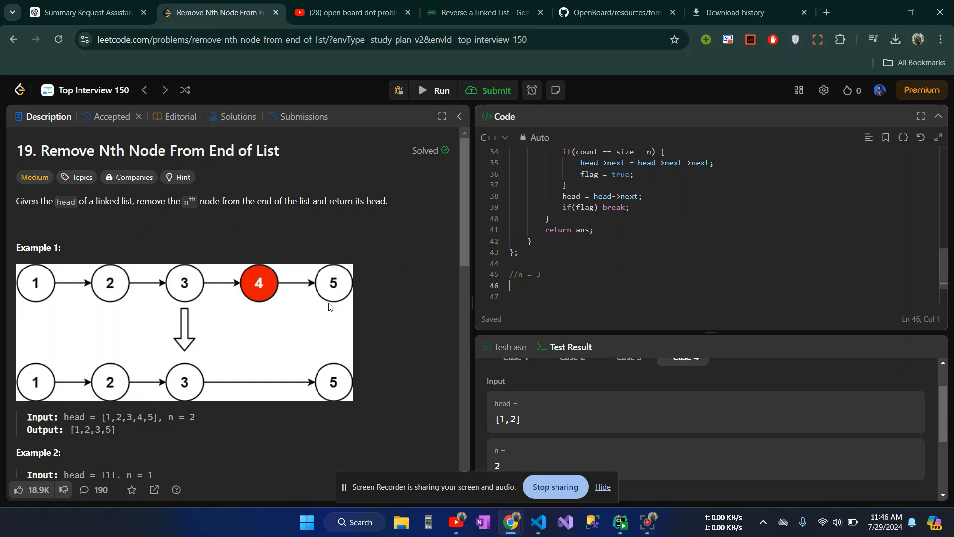
{"action": "mouse_move", "coordinate": [243, 250]}
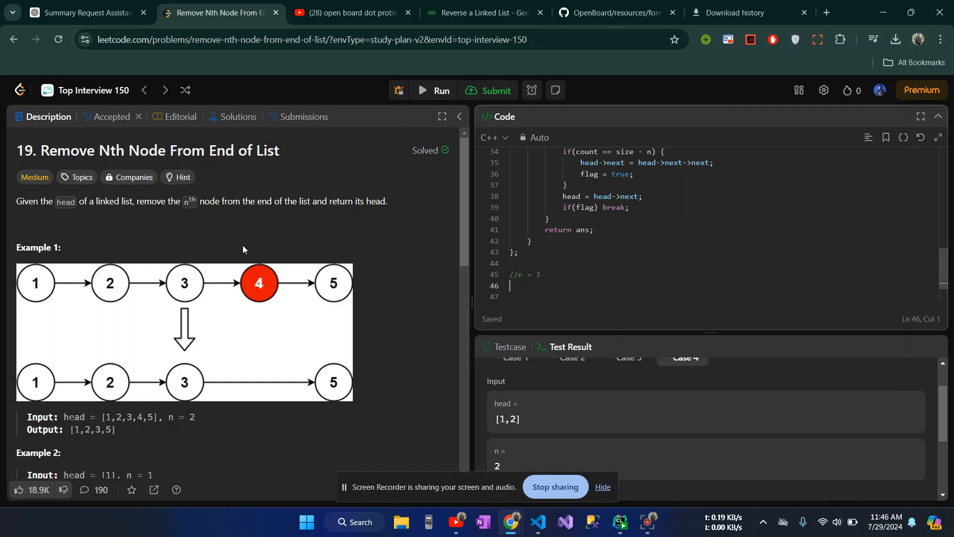
{"action": "scroll", "scroll_direction": "up", "scroll_amount": 3}
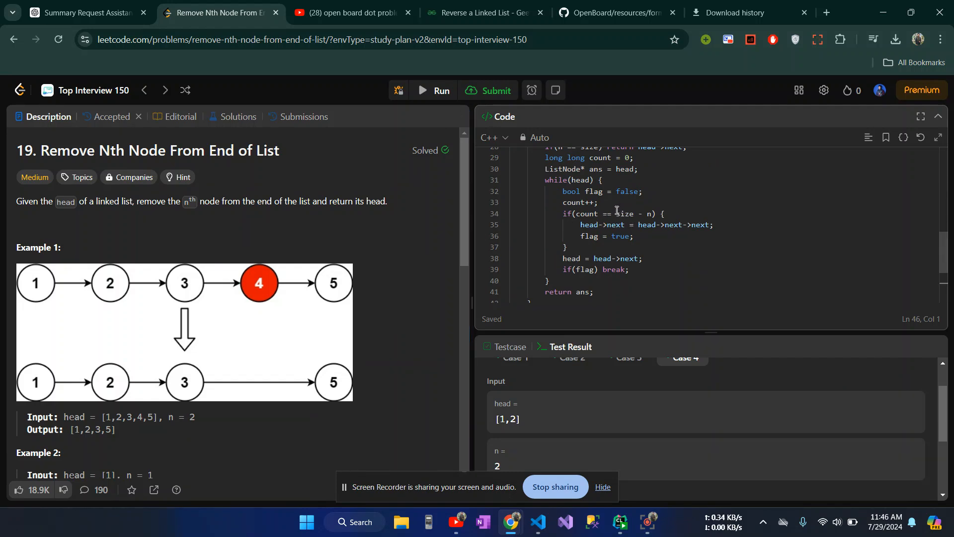
- Add the inline comment //5 - 2 = 3 == 2 after the count == size - n condition
{"action": "double_click", "coordinate": [623, 214]}
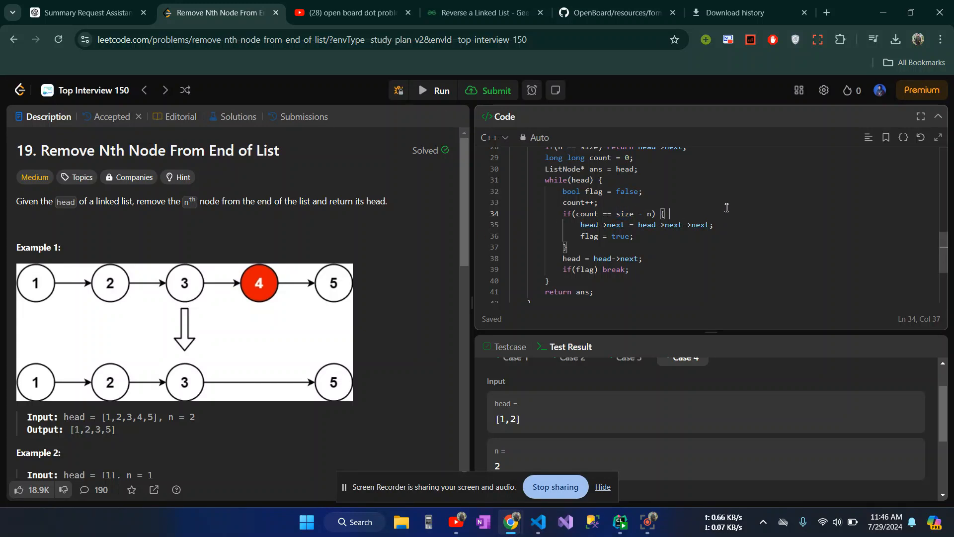
{"action": "type", "text": "//5"}
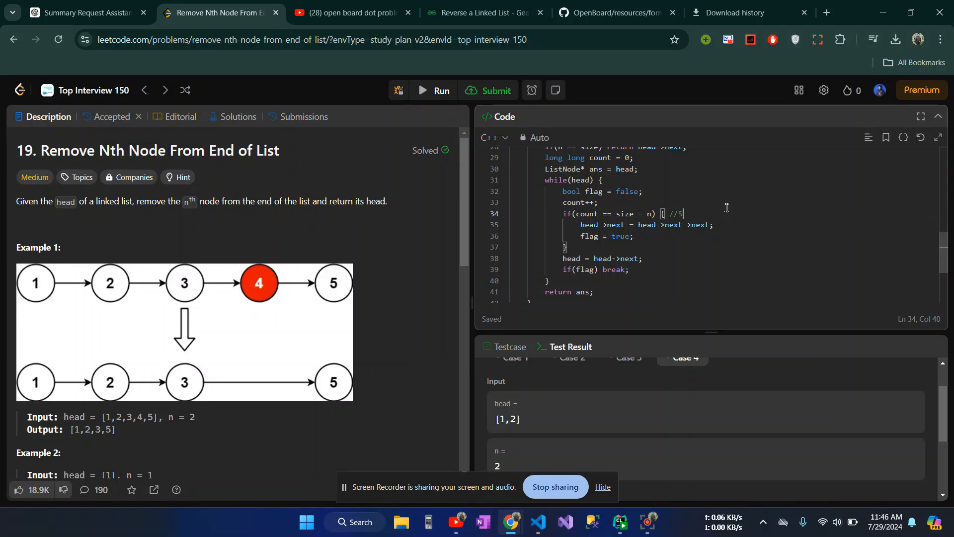
{"action": "type", "text": "-"}
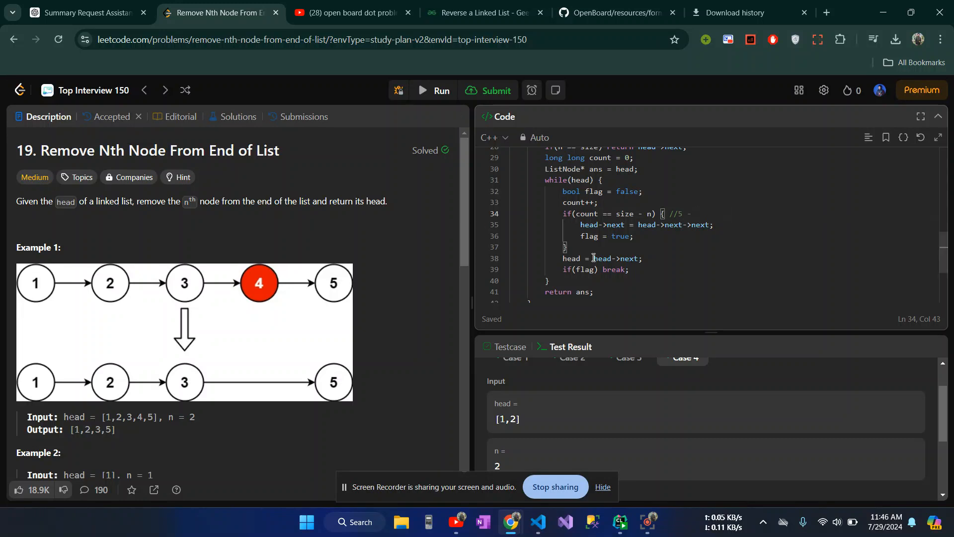
{"action": "mouse_move", "coordinate": [739, 213]}
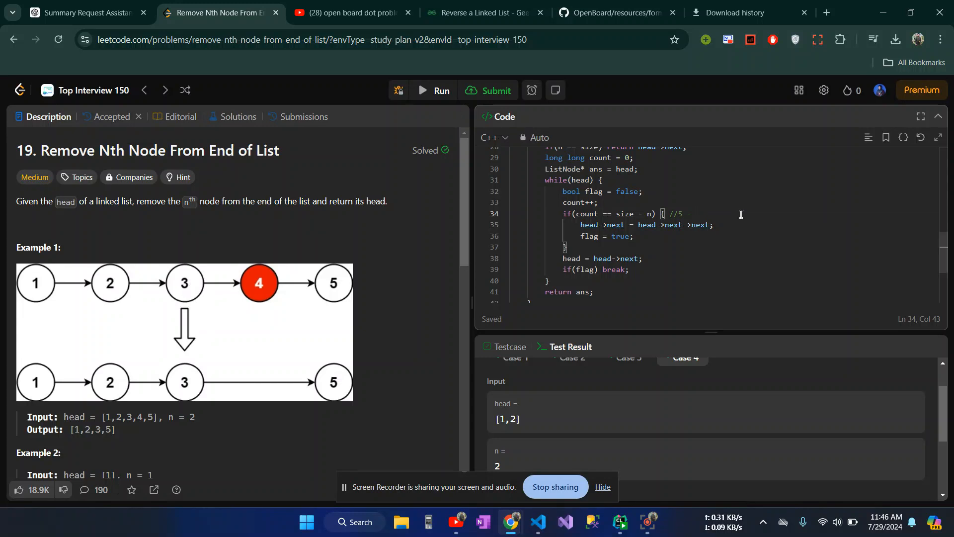
{"action": "type", "text": "3"}
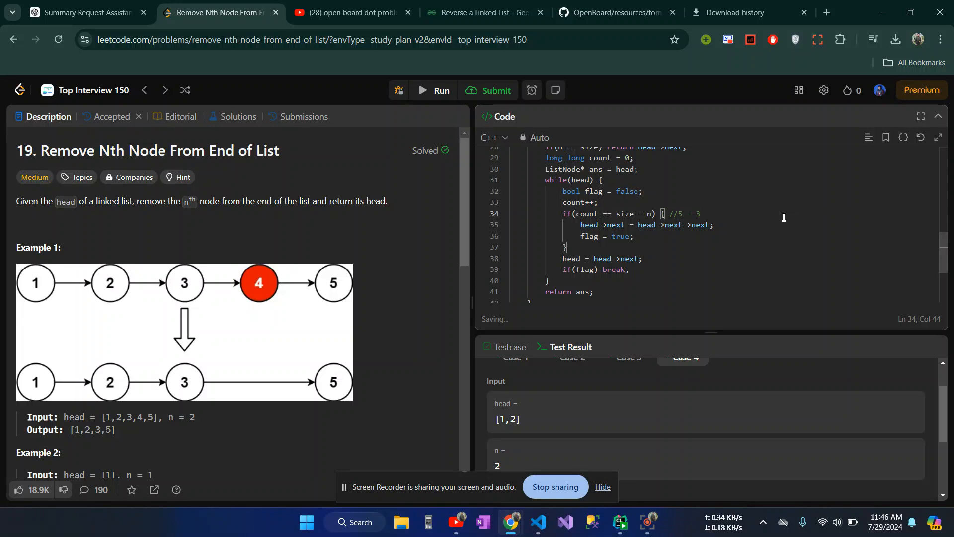
{"action": "type", "text": "= 2"}
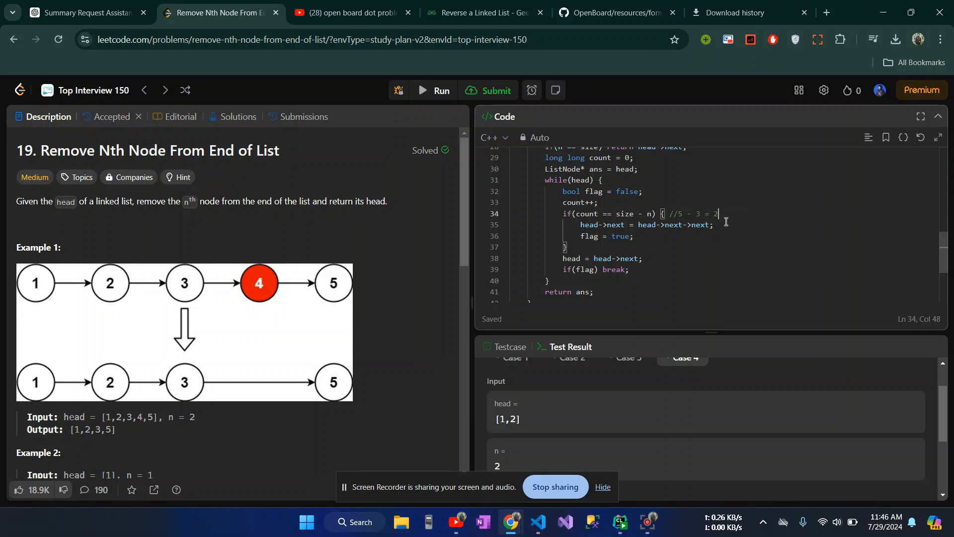
{"action": "scroll", "scroll_direction": "up", "scroll_amount": 3}
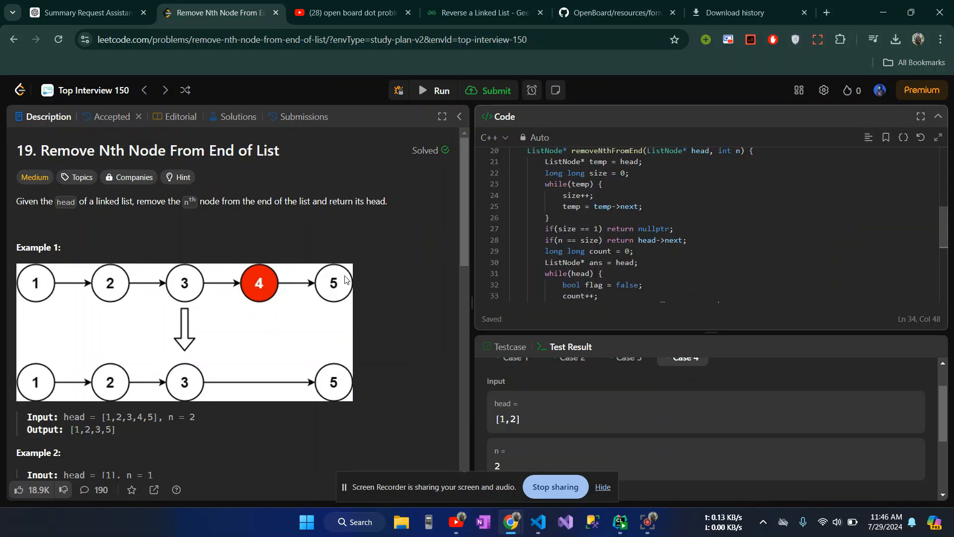
{"action": "scroll", "scroll_direction": "down", "scroll_amount": 3}
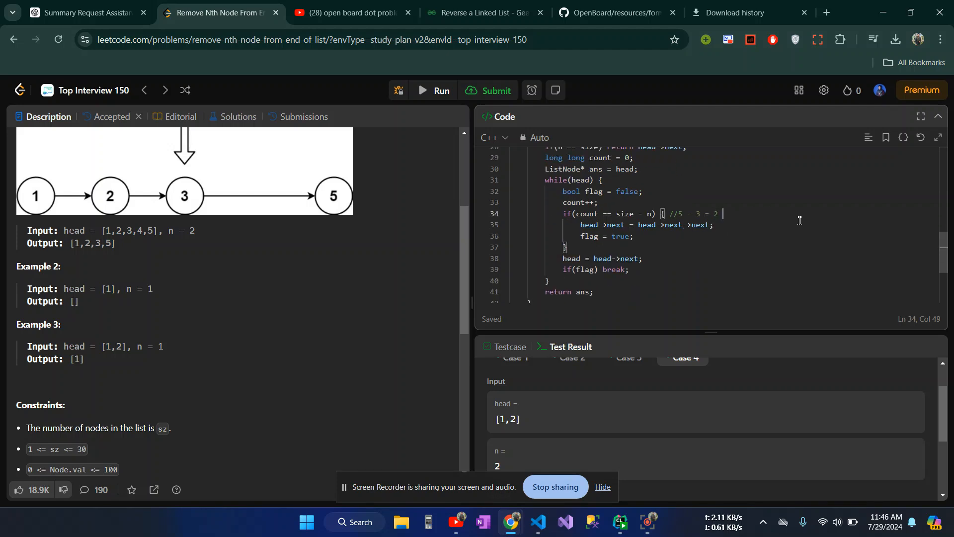
{"action": "type", "text": "== 2"}
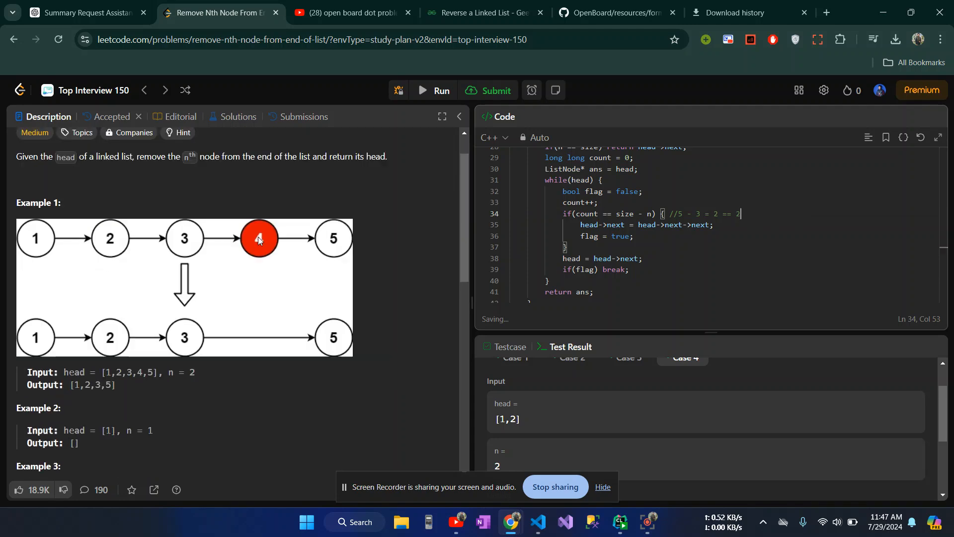
{"action": "scroll", "scroll_direction": "up", "scroll_amount": 3}
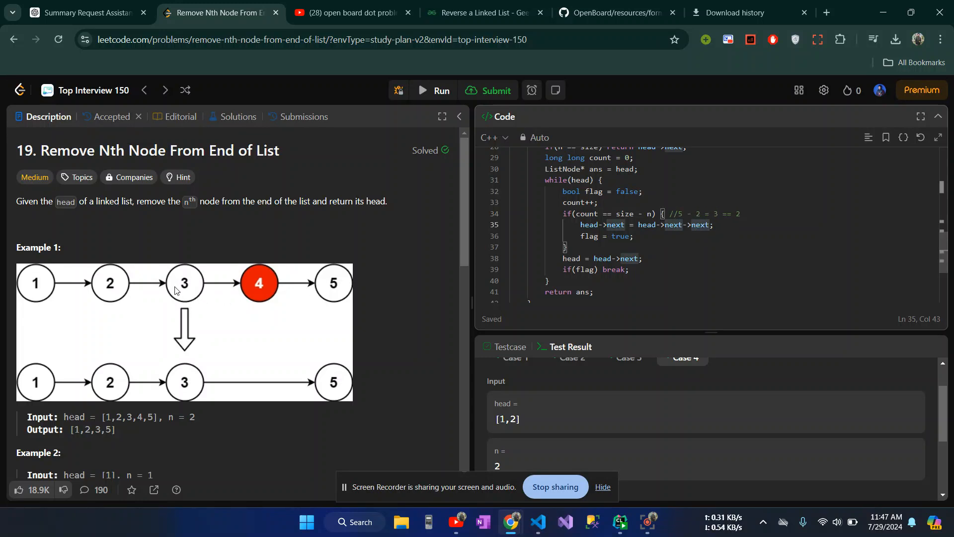
{"action": "mouse_move", "coordinate": [198, 291]}
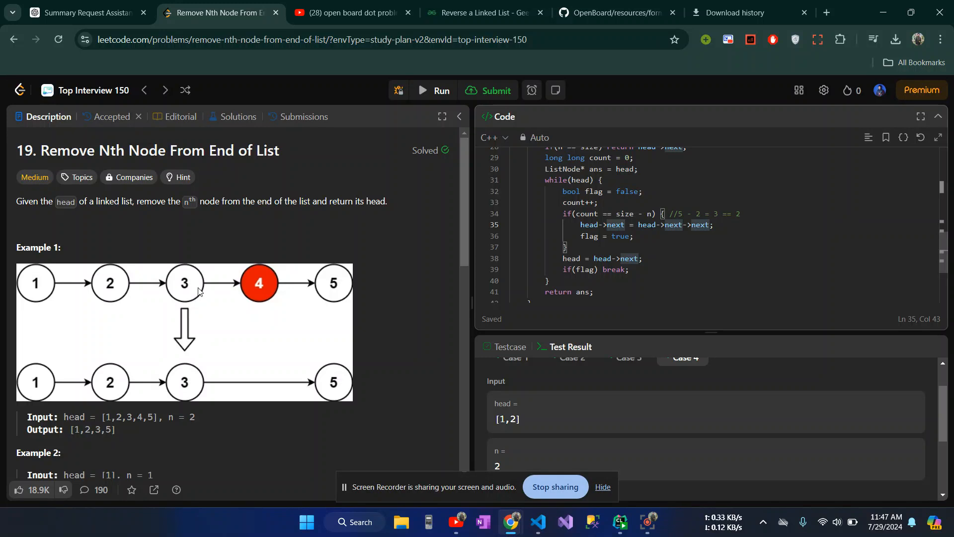
{"action": "double_click", "coordinate": [587, 225]}
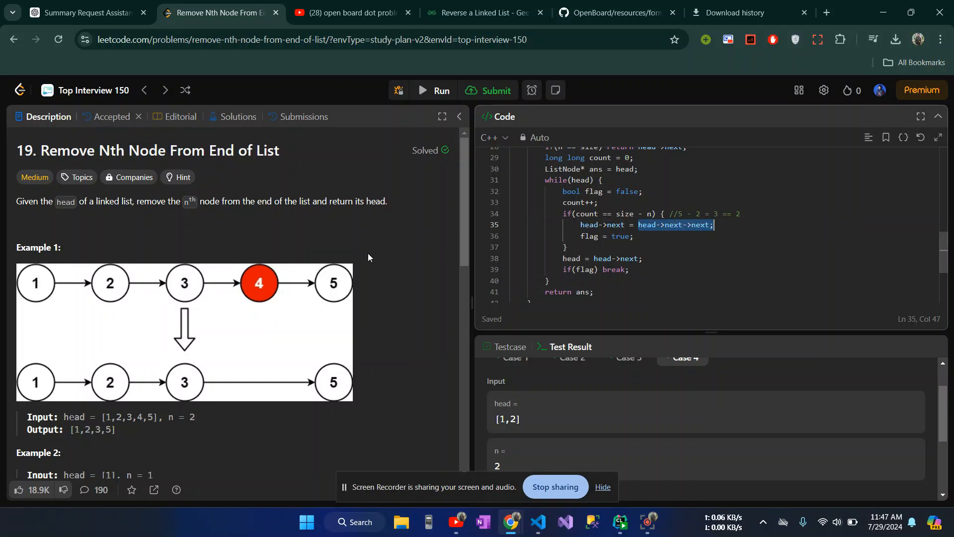
{"action": "mouse_move", "coordinate": [344, 283]}
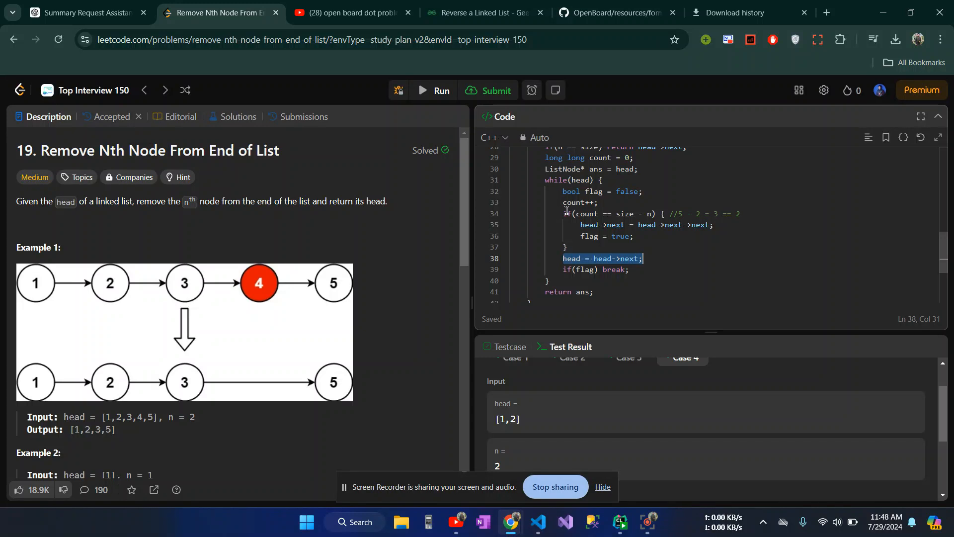
{"action": "left_click", "coordinate": [738, 214]}
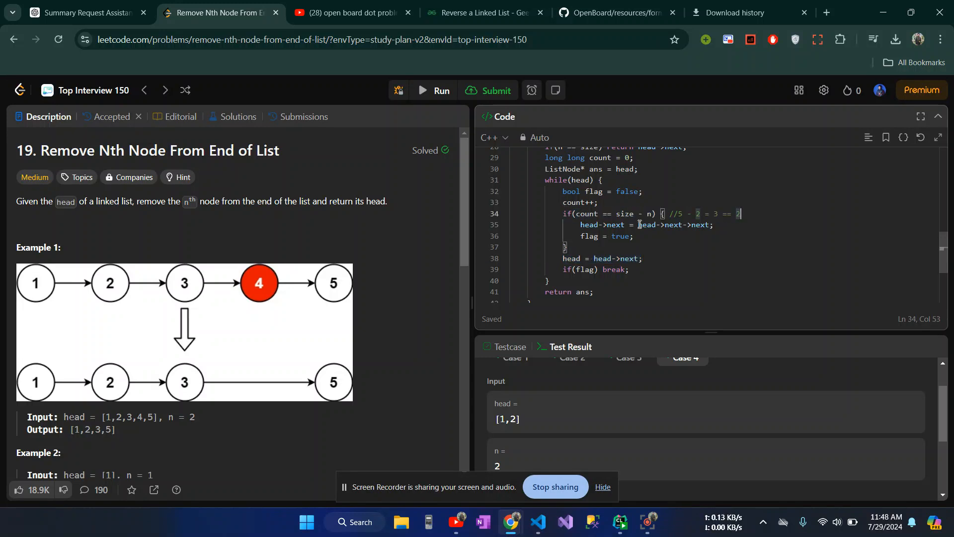
{"action": "scroll", "scroll_direction": "down", "scroll_amount": 3}
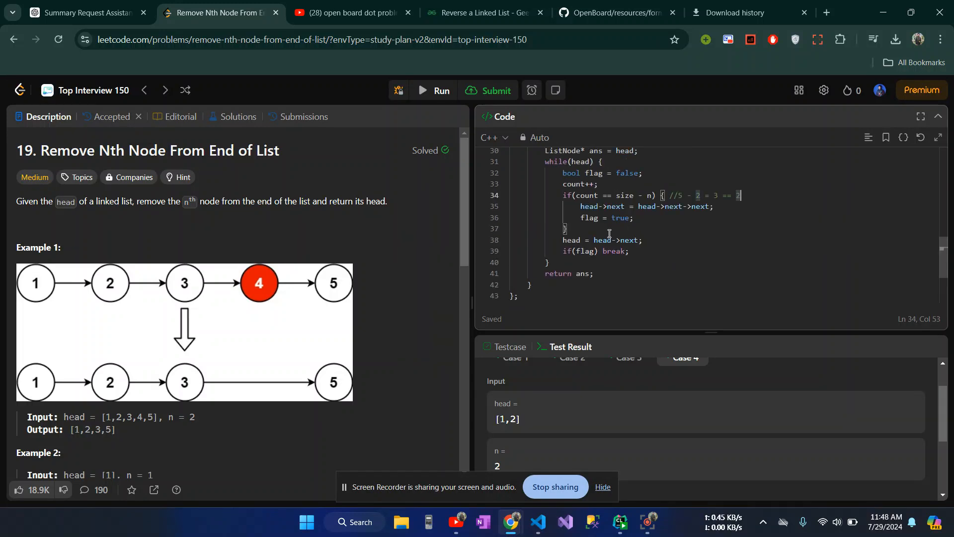